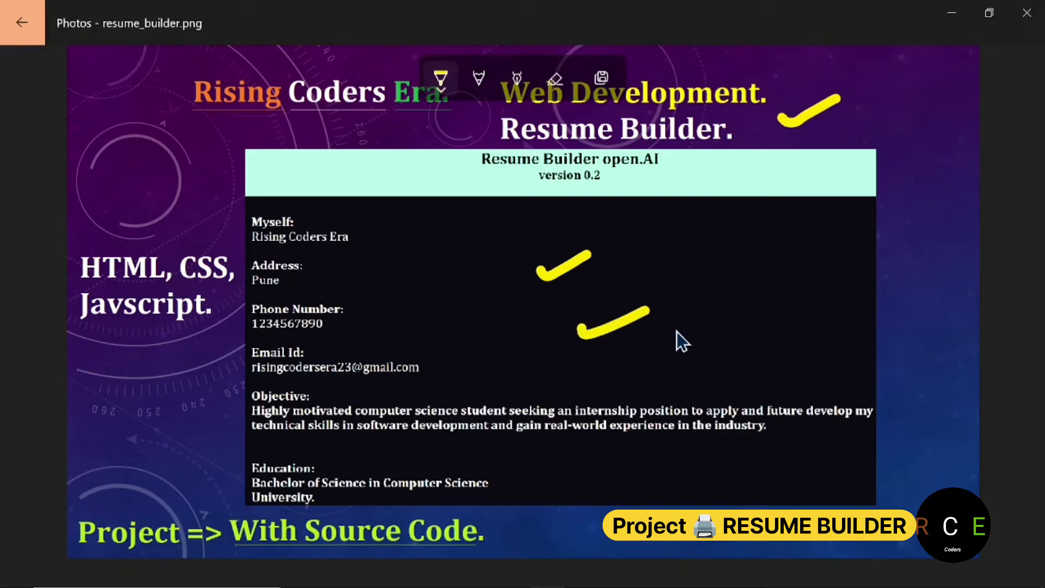
{"action": "mouse_move", "coordinate": [715, 356]}
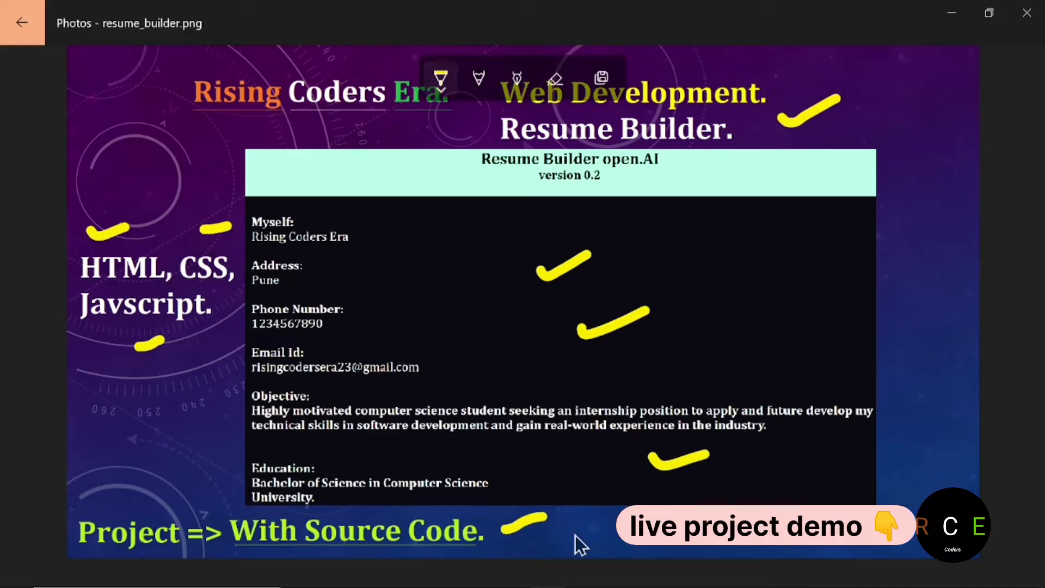
- Leave the checked resume_builder.png preview and switch to the browser
{"action": "left_click", "coordinate": [1025, 12]}
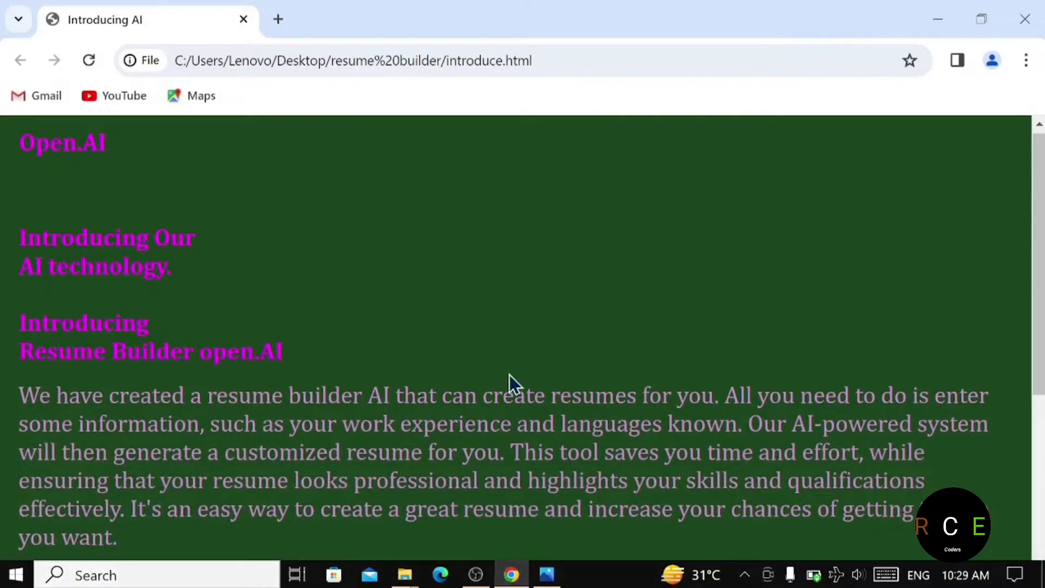
{"action": "scroll", "scroll_direction": "down", "scroll_amount": 3}
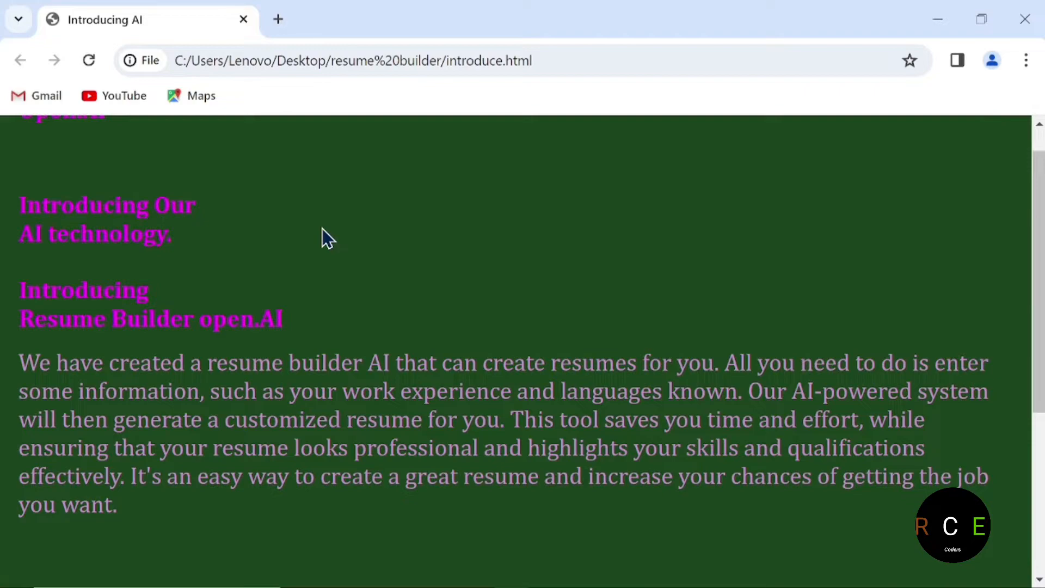
{"action": "scroll", "scroll_direction": "down", "scroll_amount": 3}
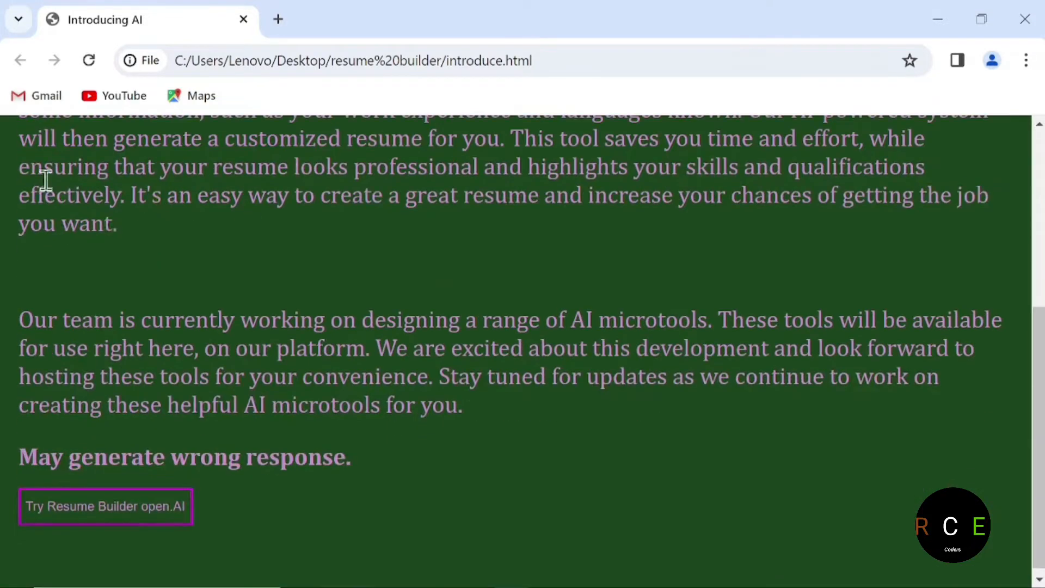
{"action": "scroll", "scroll_direction": "up", "scroll_amount": 3}
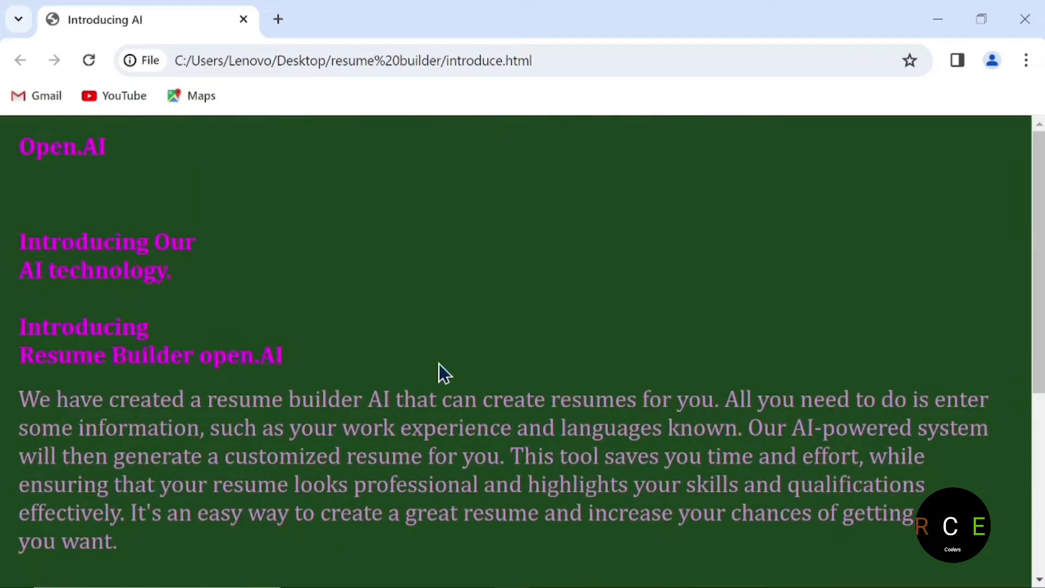
{"action": "scroll", "scroll_direction": "down", "scroll_amount": 3}
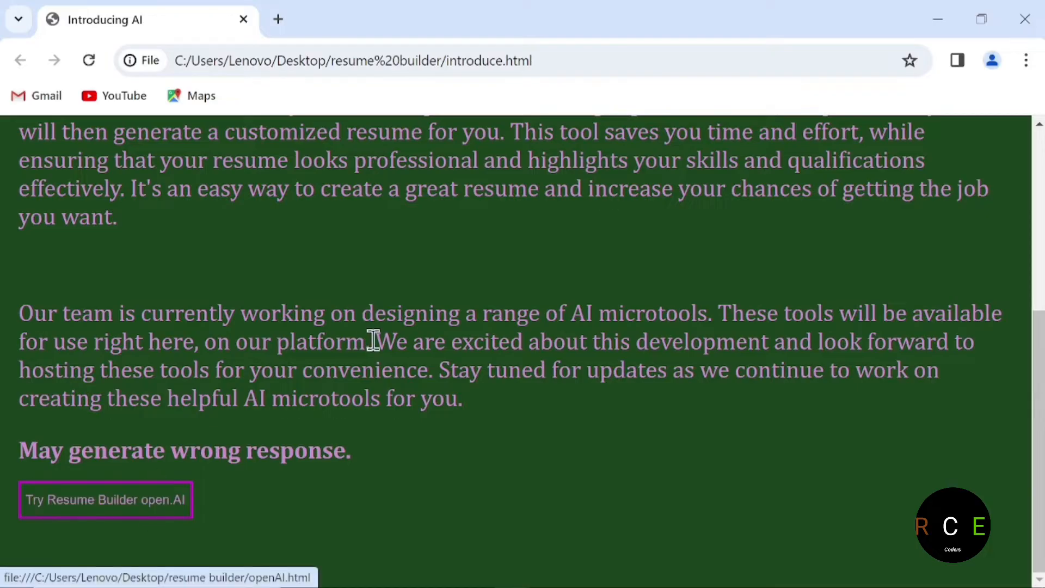
{"action": "scroll", "scroll_direction": "up", "scroll_amount": 3}
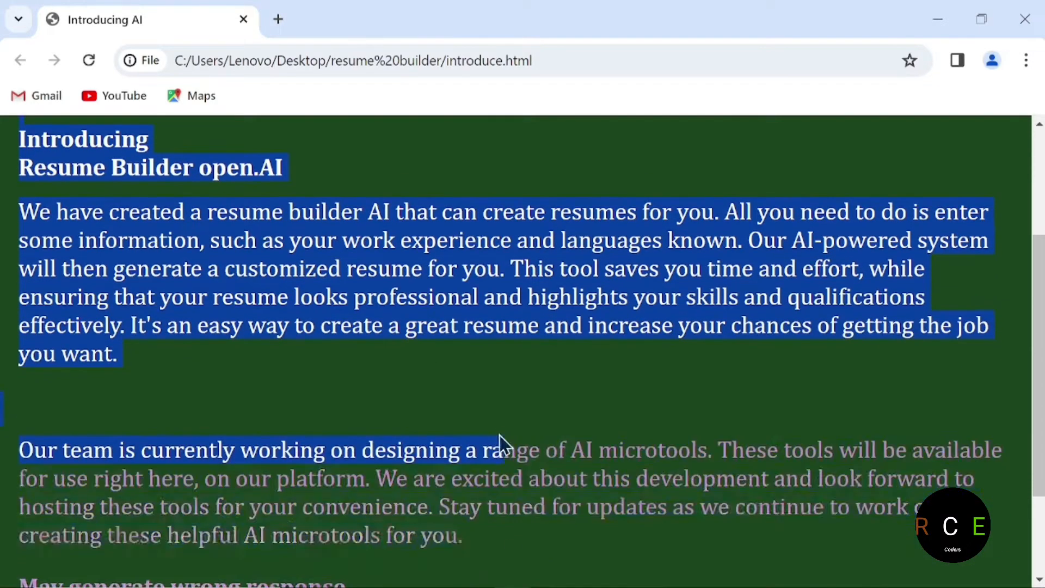
{"action": "scroll", "scroll_direction": "down", "scroll_amount": 3}
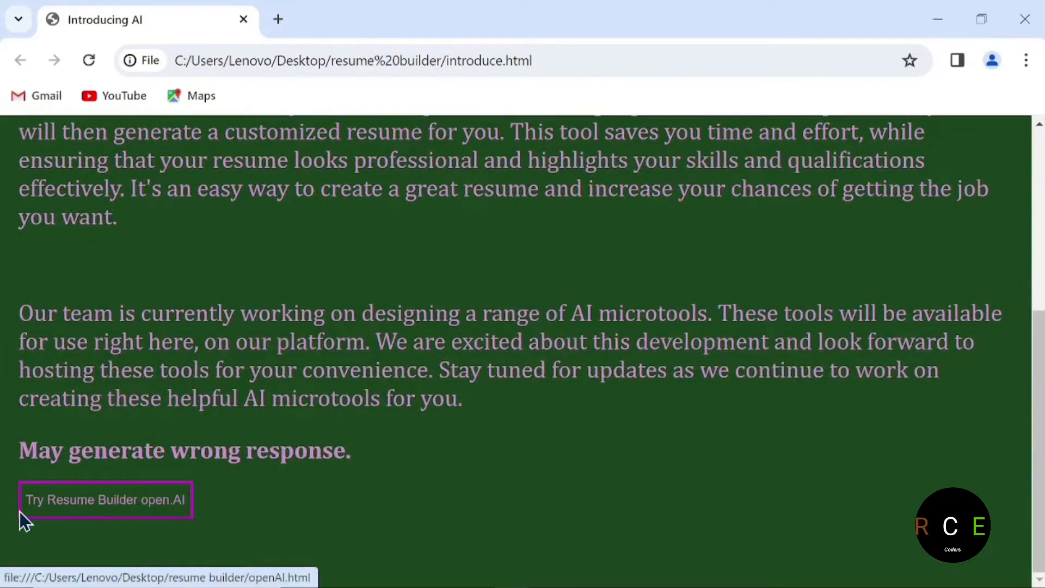
- Launch Resume Builder open.AI and answer the name and address prompts
{"action": "left_click", "coordinate": [105, 499]}
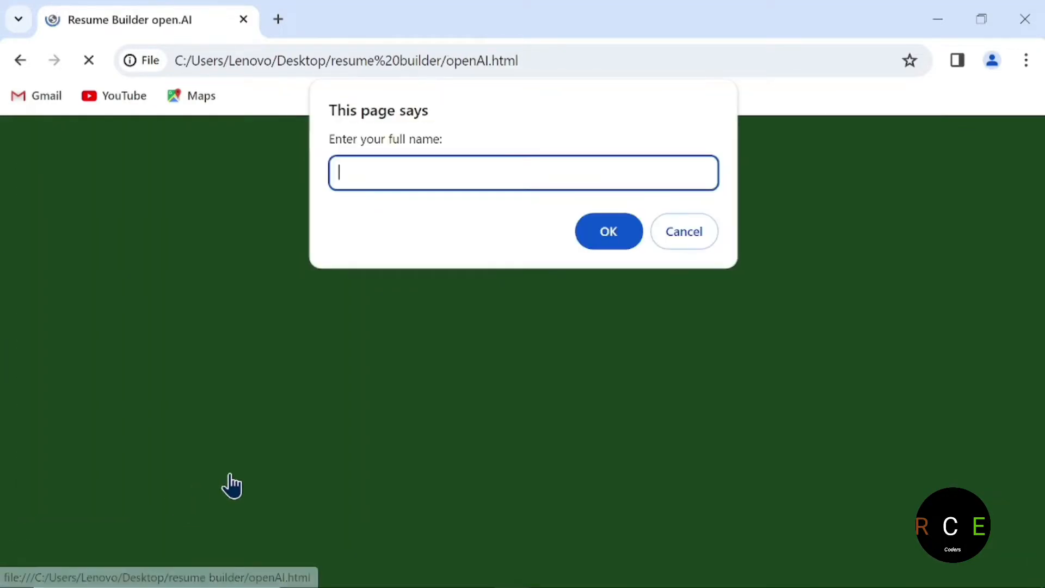
{"action": "mouse_move", "coordinate": [291, 435]}
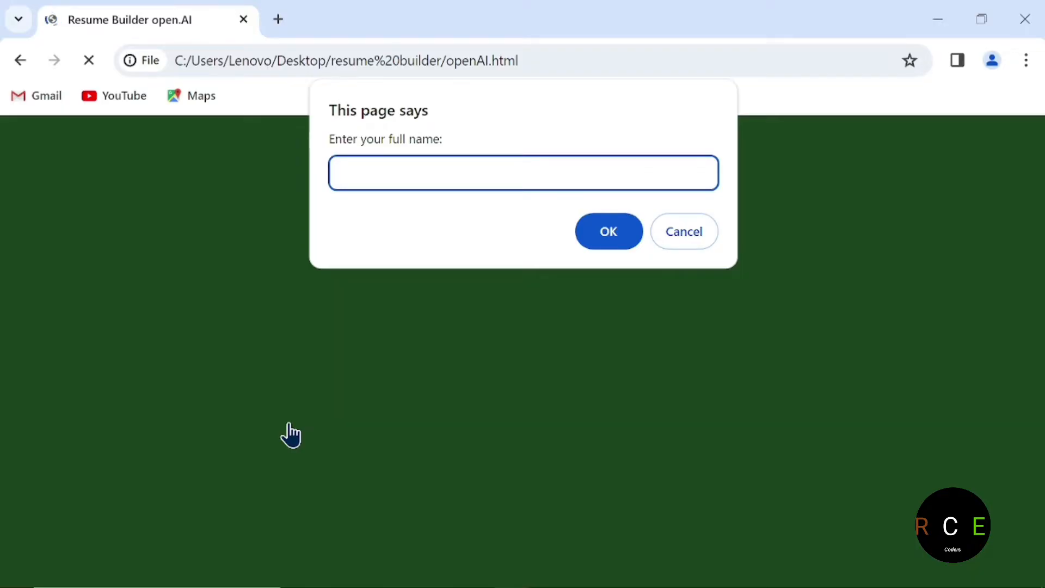
{"action": "type", "text": "Ris"}
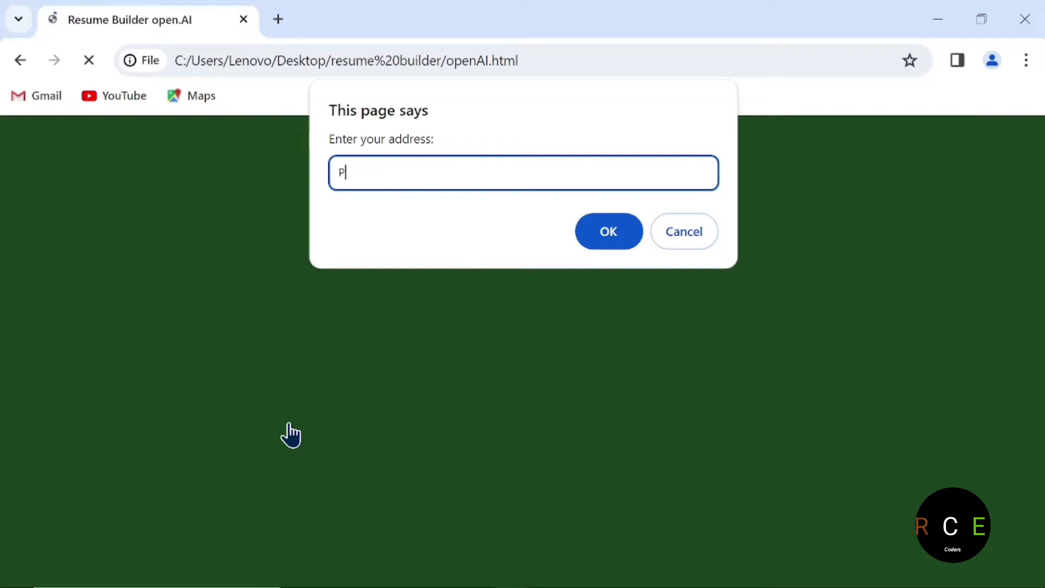
{"action": "left_click", "coordinate": [607, 231]}
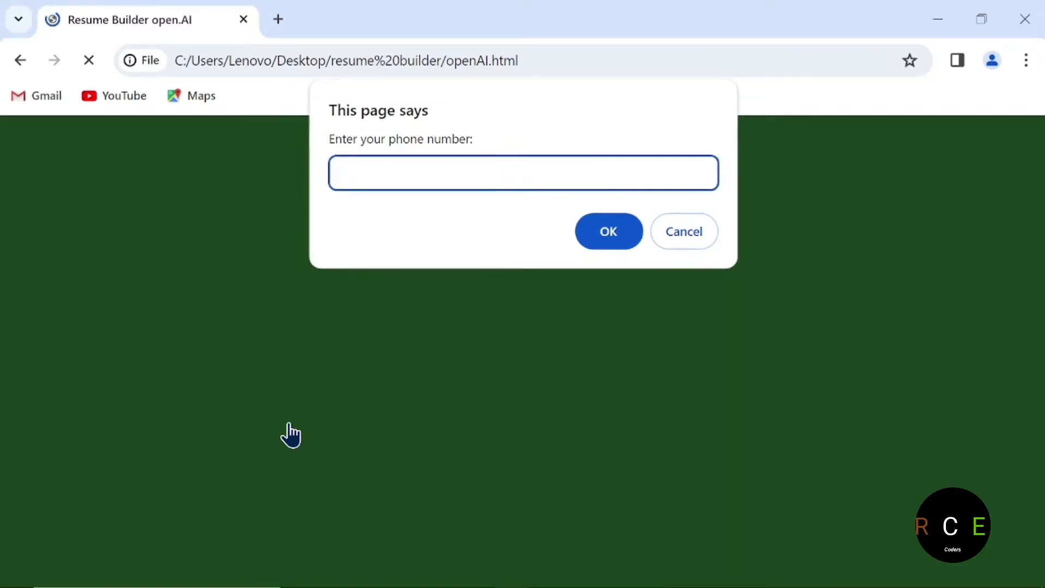
{"action": "type", "text": "12345678"}
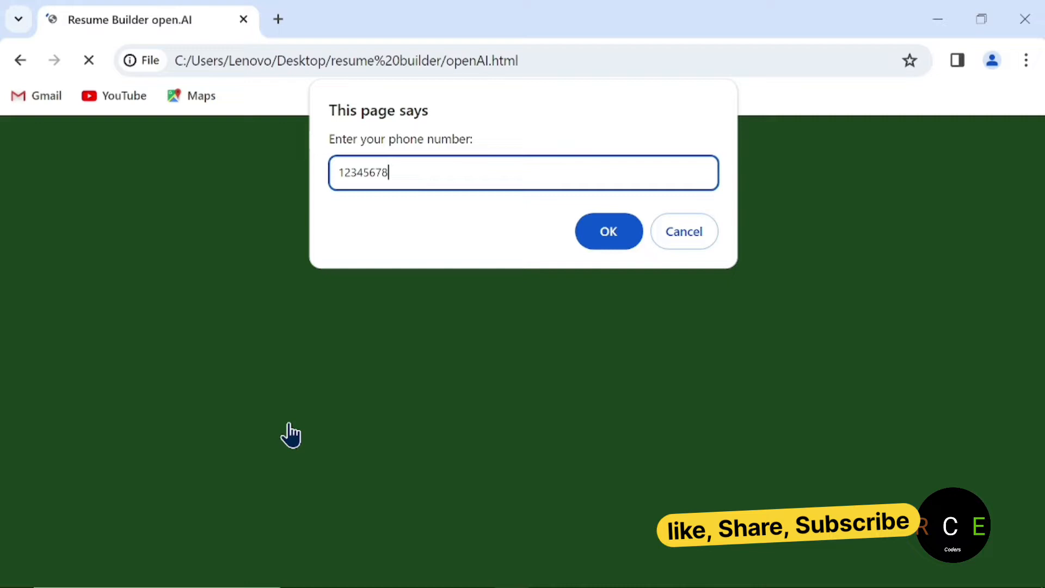
{"action": "left_click", "coordinate": [608, 231]}
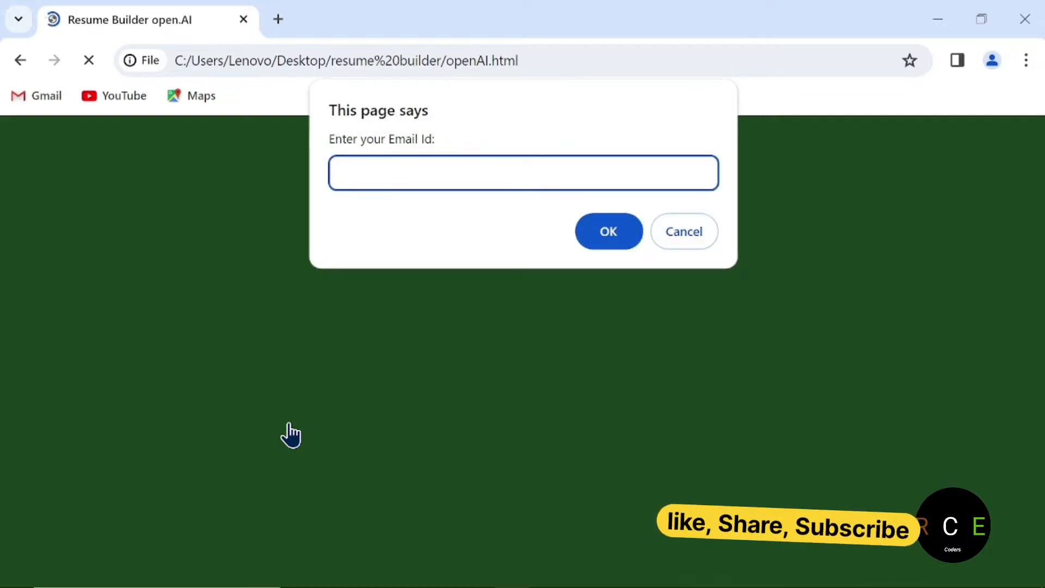
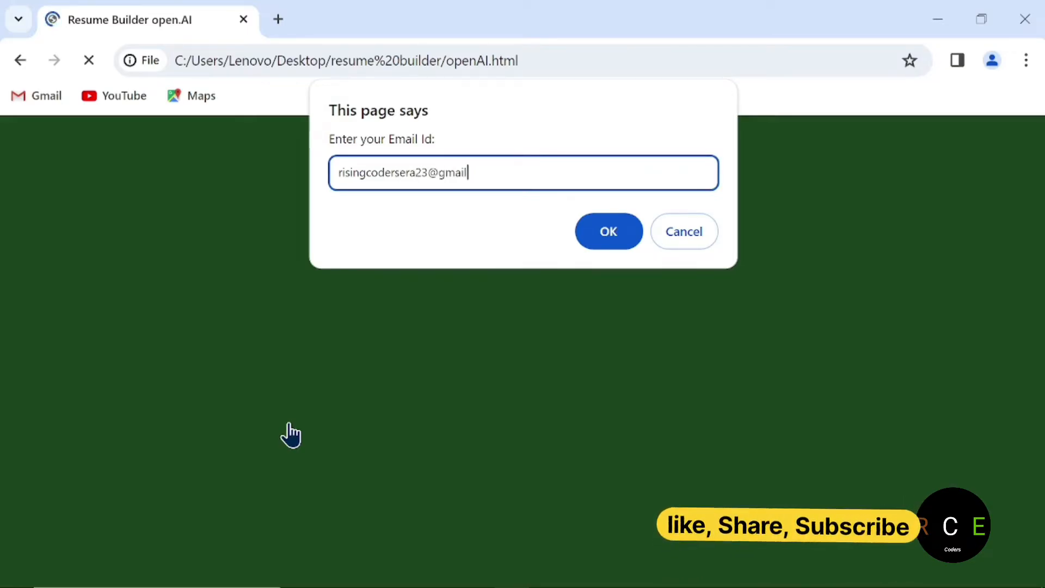
{"action": "left_click", "coordinate": [608, 232]}
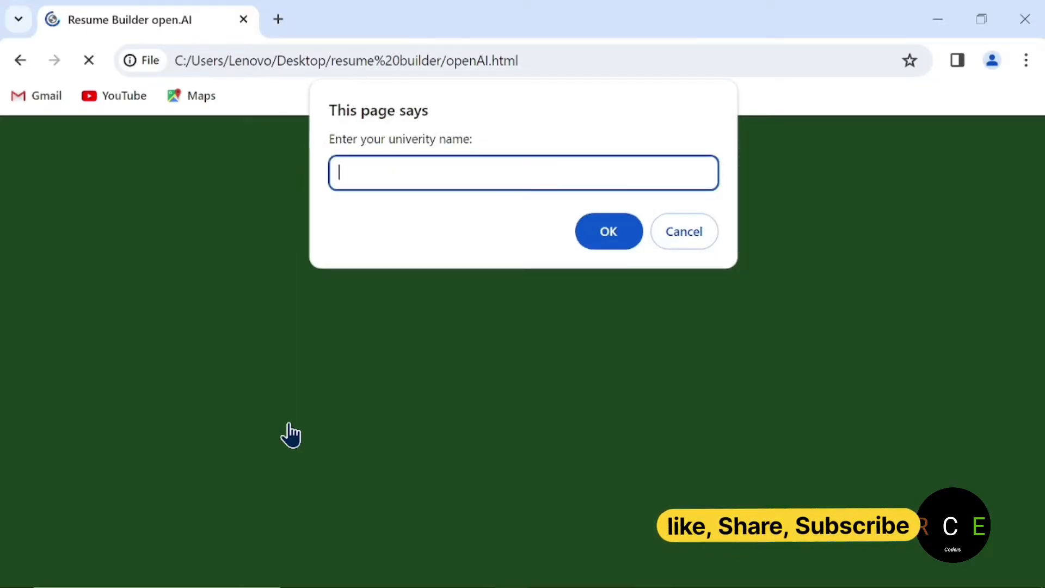
- Submit the university name and skill choices Python/Java, C/C++, freelancing/web development
{"action": "left_click", "coordinate": [607, 231]}
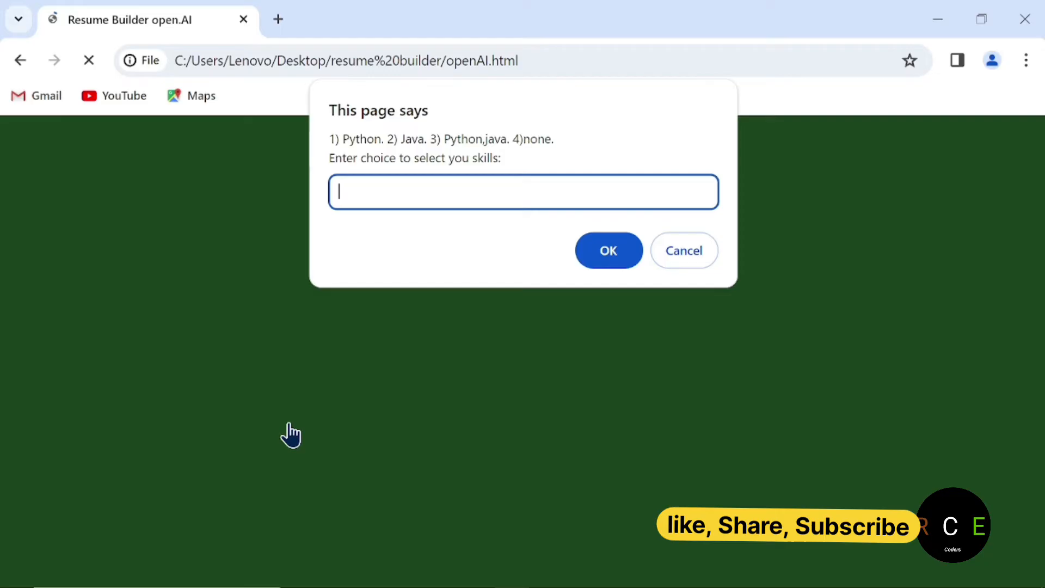
{"action": "left_click", "coordinate": [607, 250]}
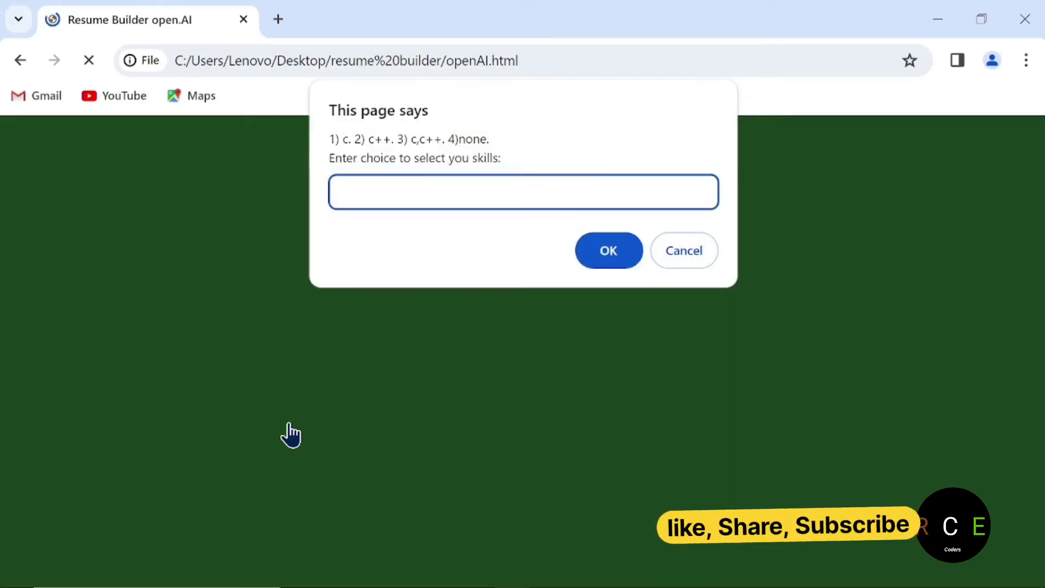
{"action": "left_click", "coordinate": [608, 250]}
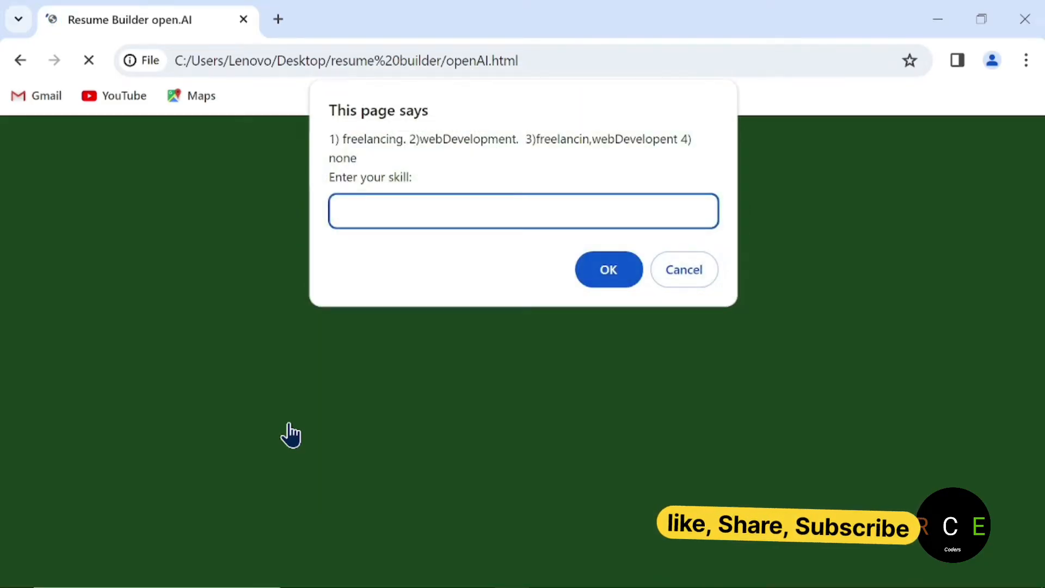
{"action": "left_click", "coordinate": [607, 269]}
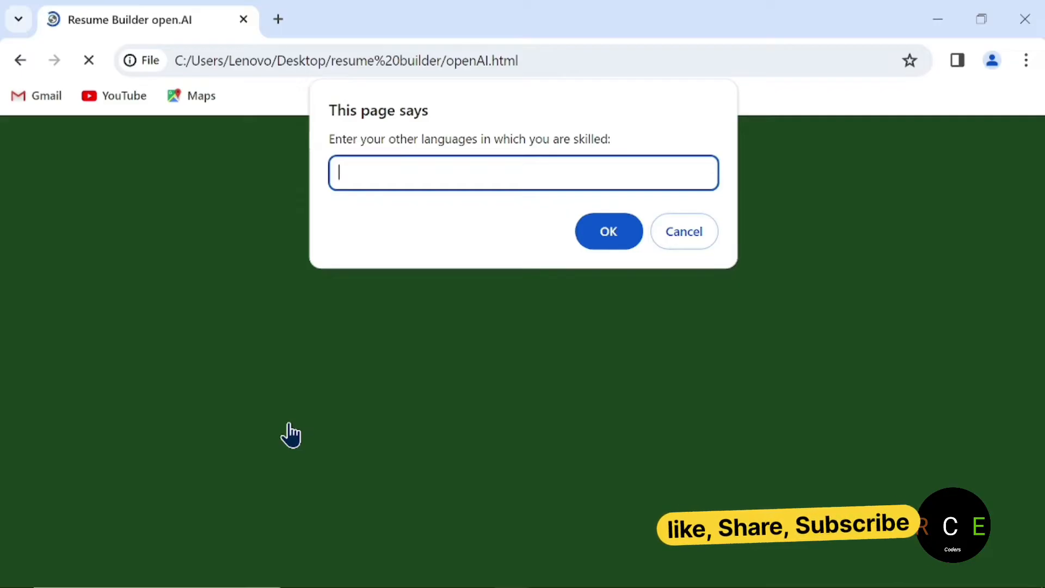
- Enter php and Mysql as other languages, submit the project name, and type 5 years' experience
{"action": "type", "text": "php,"}
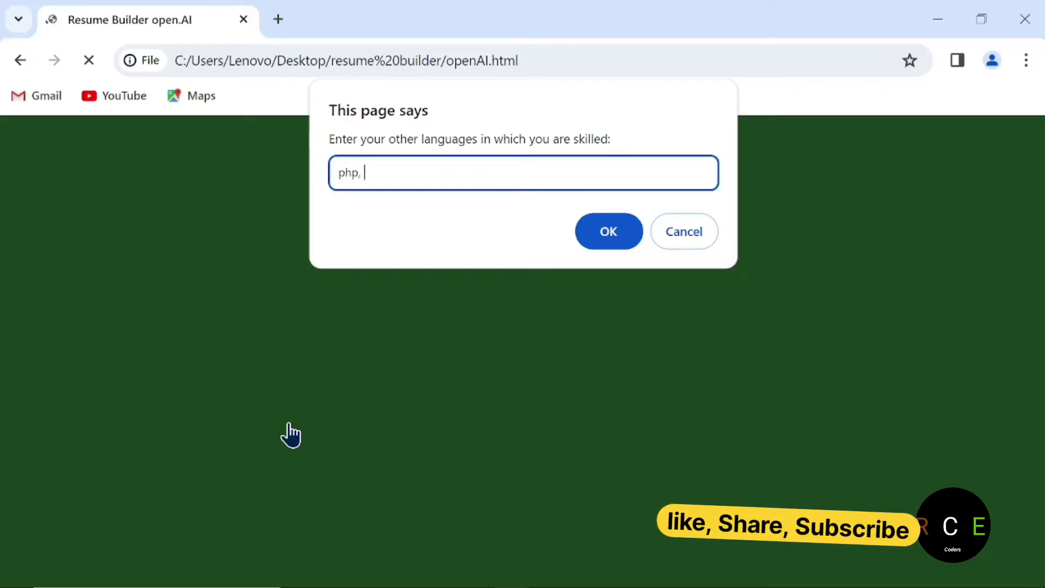
{"action": "type", "text": "Mysql"}
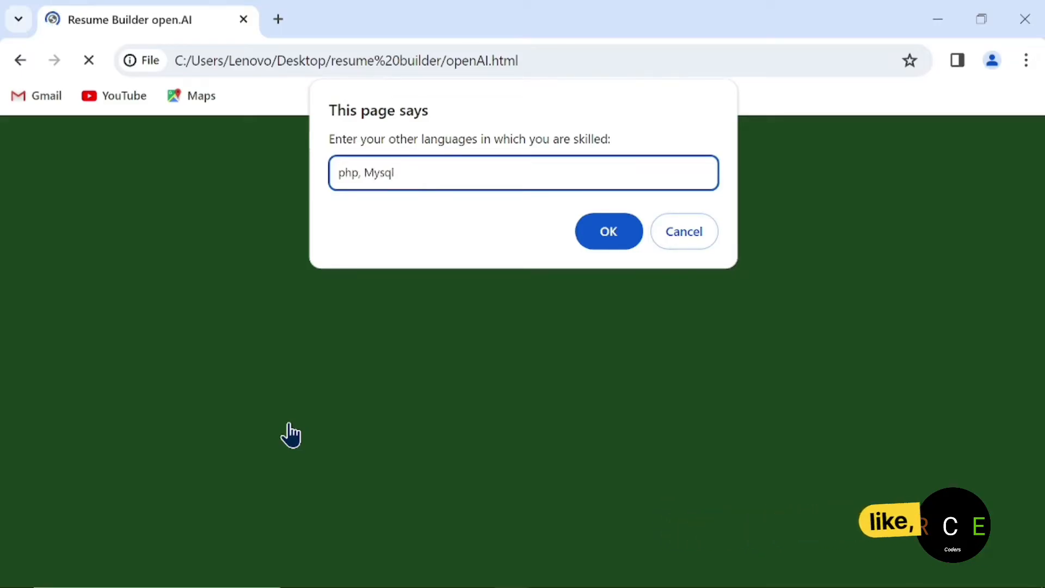
{"action": "left_click", "coordinate": [608, 231]}
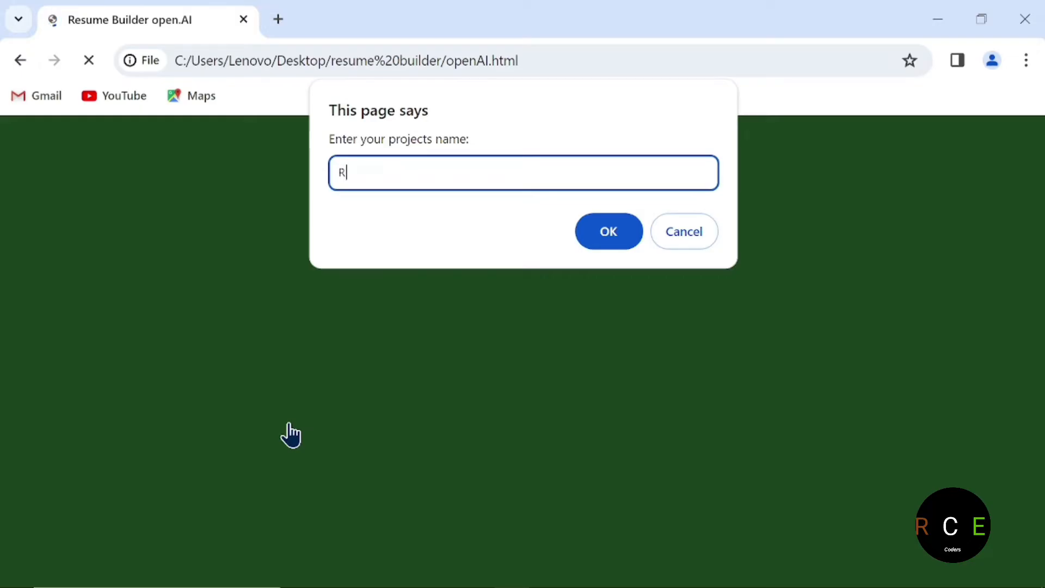
{"action": "type", "text": "esume Bu"}
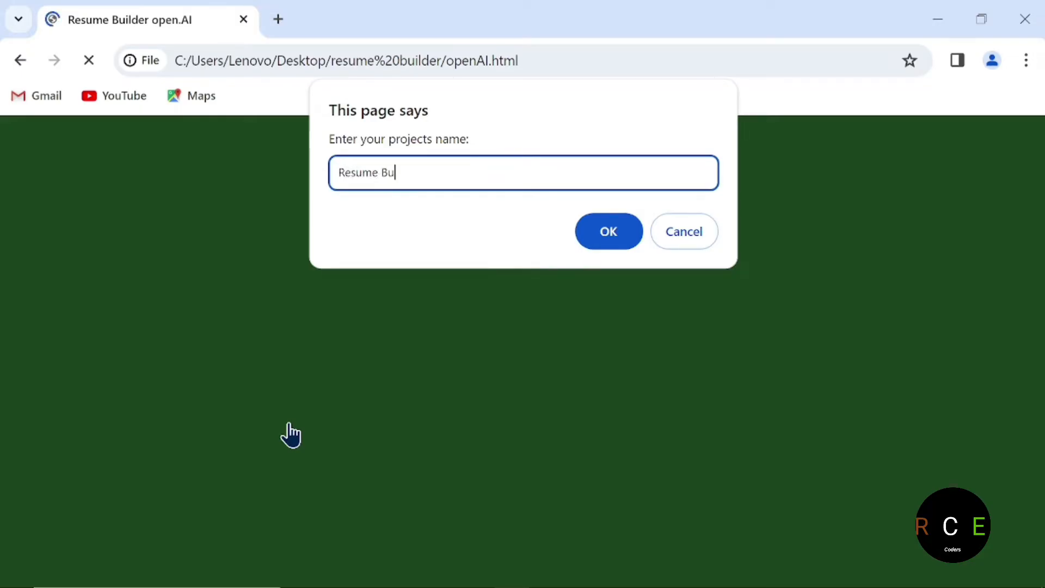
{"action": "left_click", "coordinate": [607, 231]}
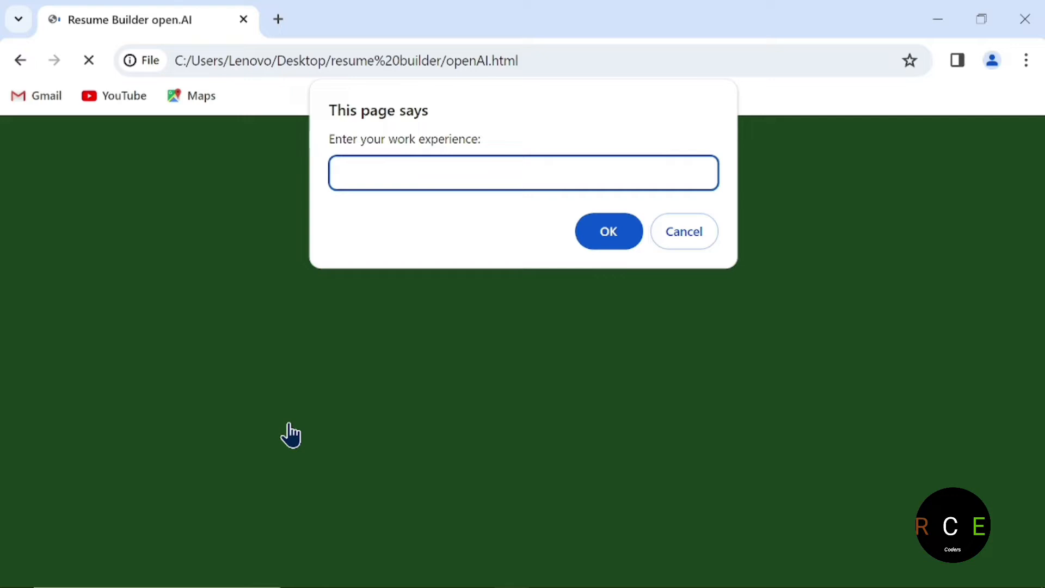
{"action": "type", "text": "5"}
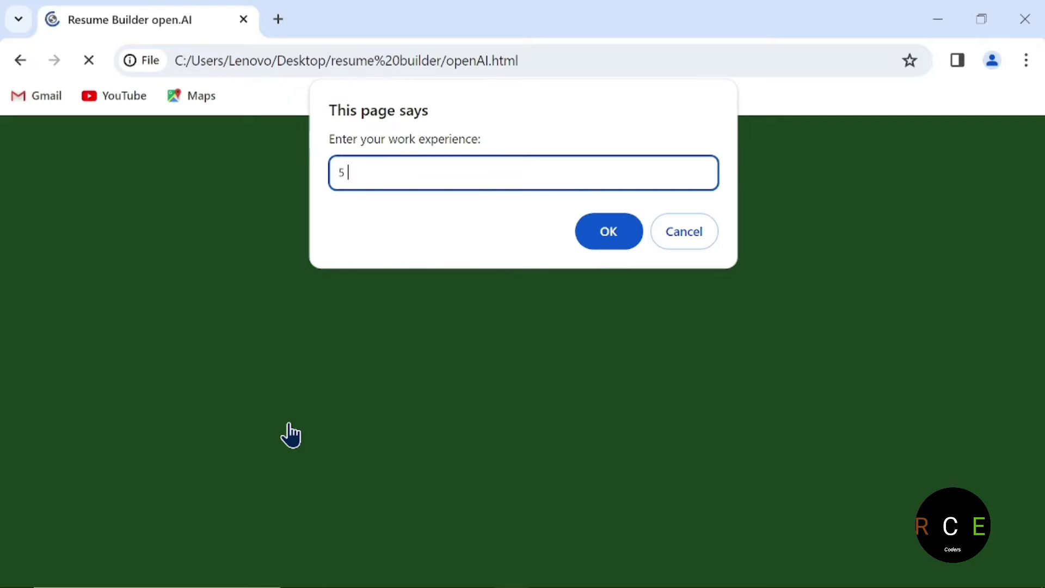
- Submit the work experience to generate the resume and scroll through it to the thank-you line
{"action": "left_click", "coordinate": [607, 231]}
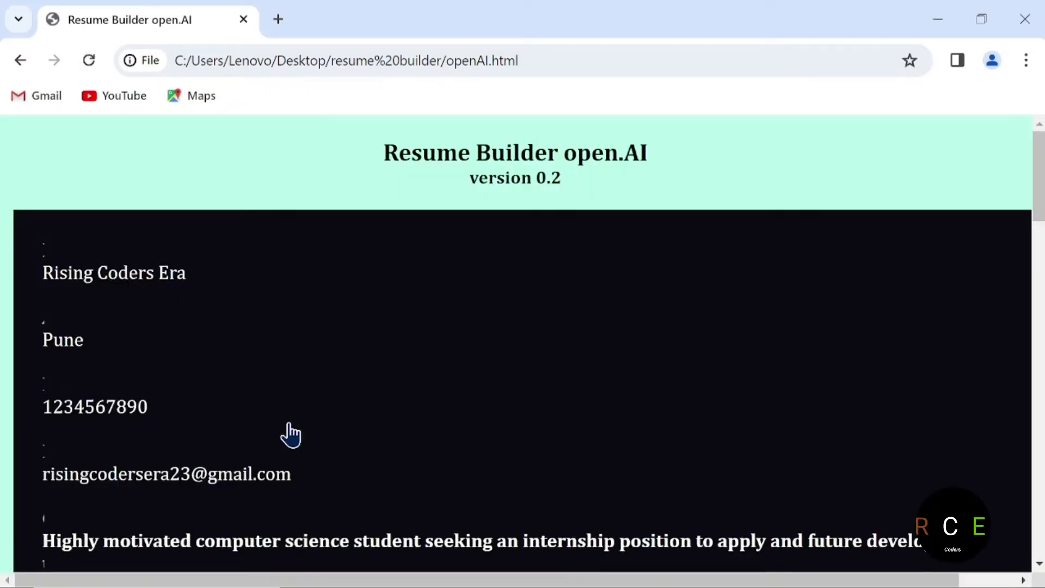
{"action": "scroll", "scroll_direction": "down", "scroll_amount": 3}
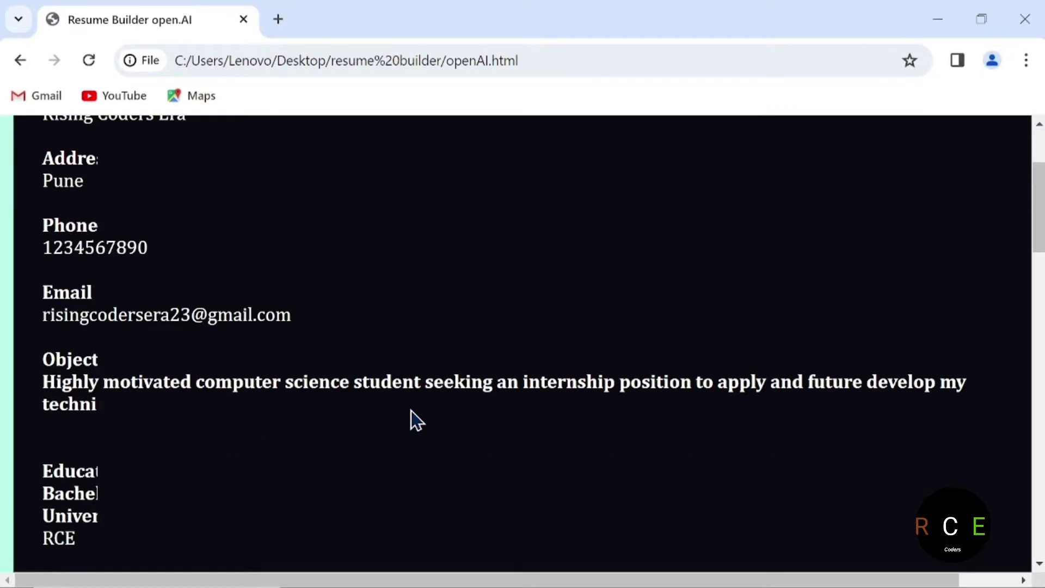
{"action": "scroll", "scroll_direction": "down", "scroll_amount": 3}
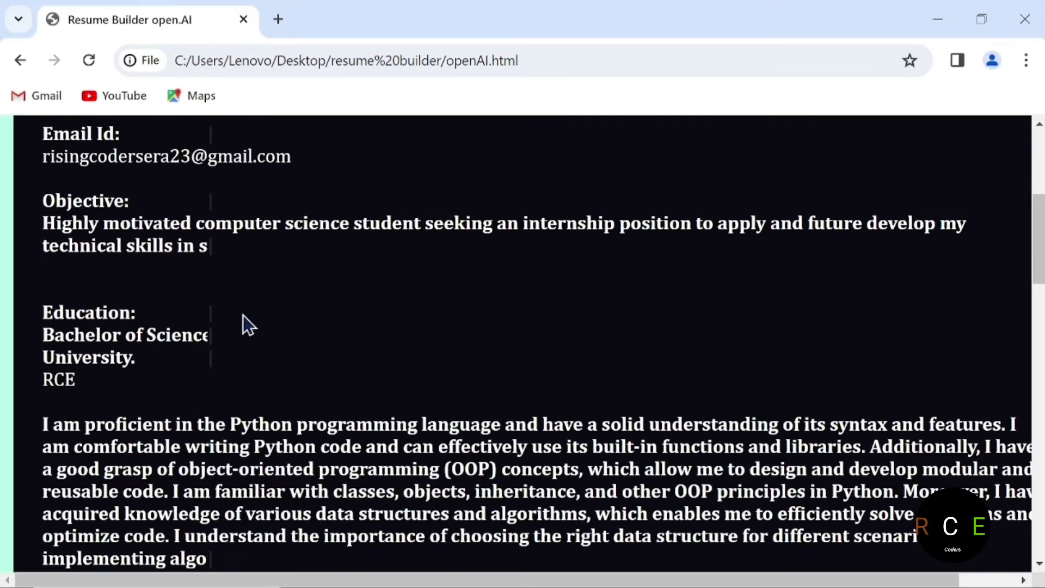
{"action": "scroll", "scroll_direction": "down", "scroll_amount": 3}
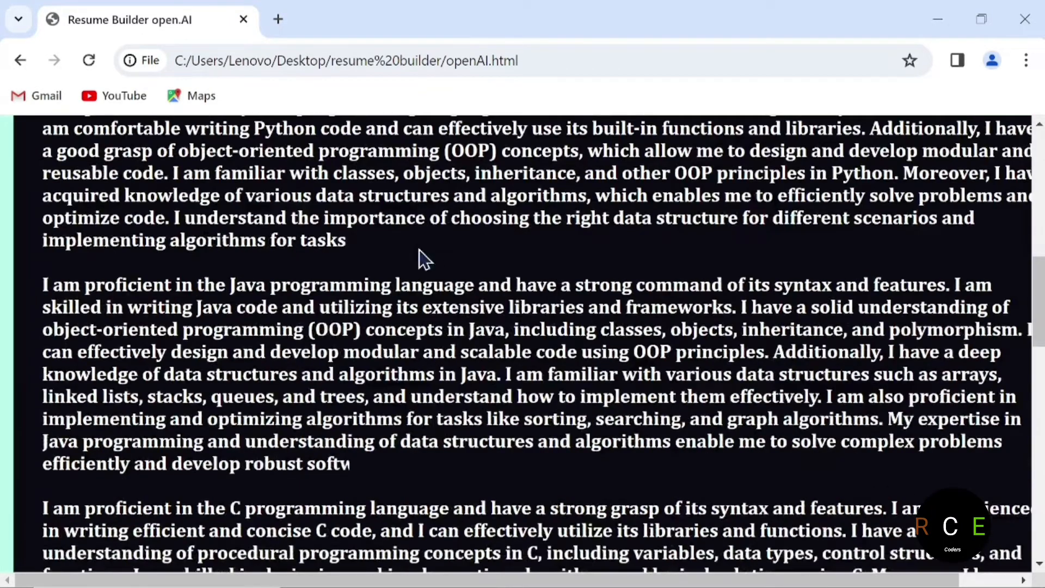
{"action": "scroll", "scroll_direction": "down", "scroll_amount": 3}
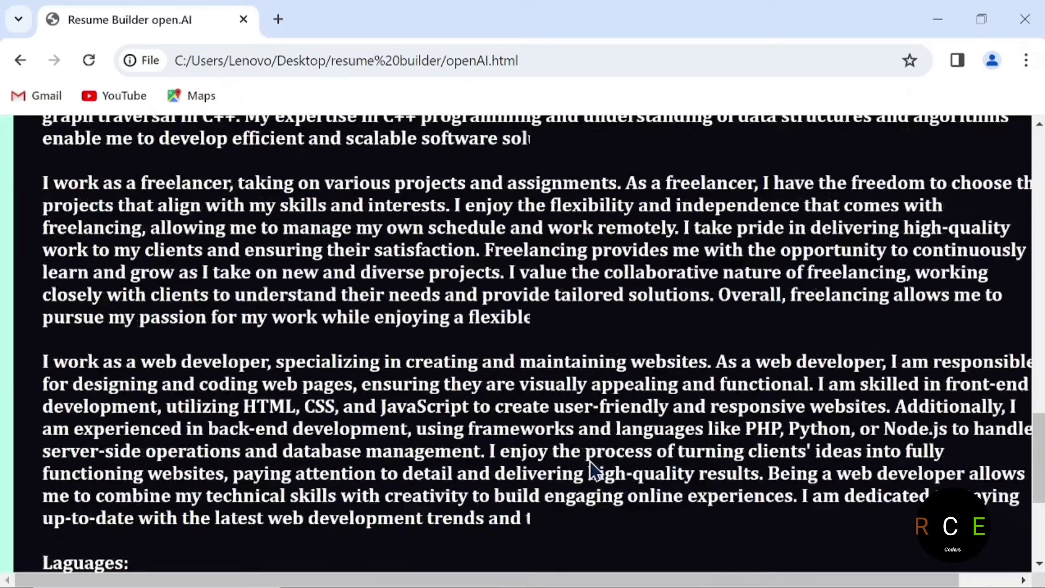
{"action": "scroll", "scroll_direction": "down", "scroll_amount": 3}
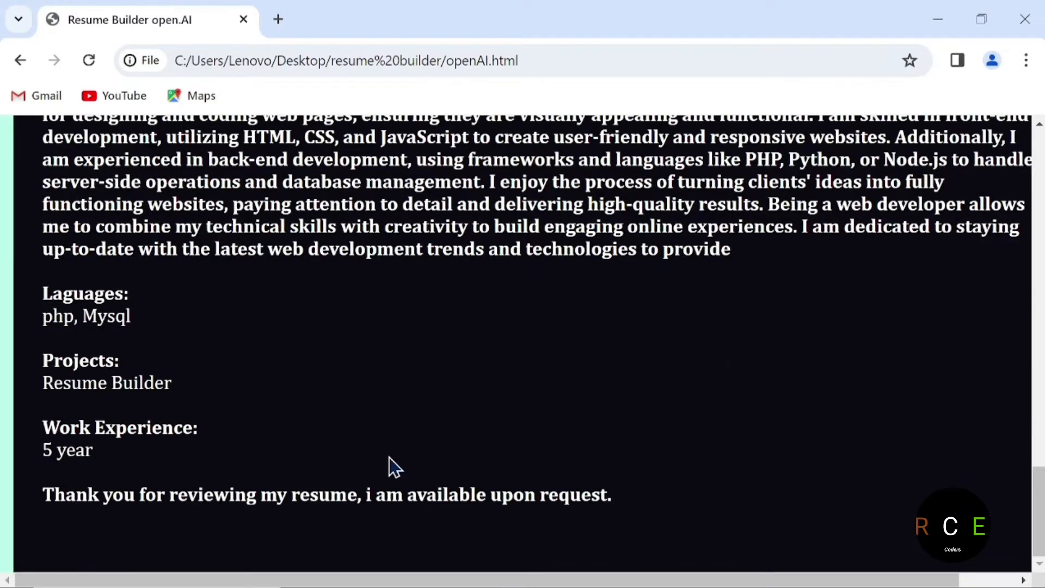
{"action": "scroll", "scroll_direction": "up", "scroll_amount": 3}
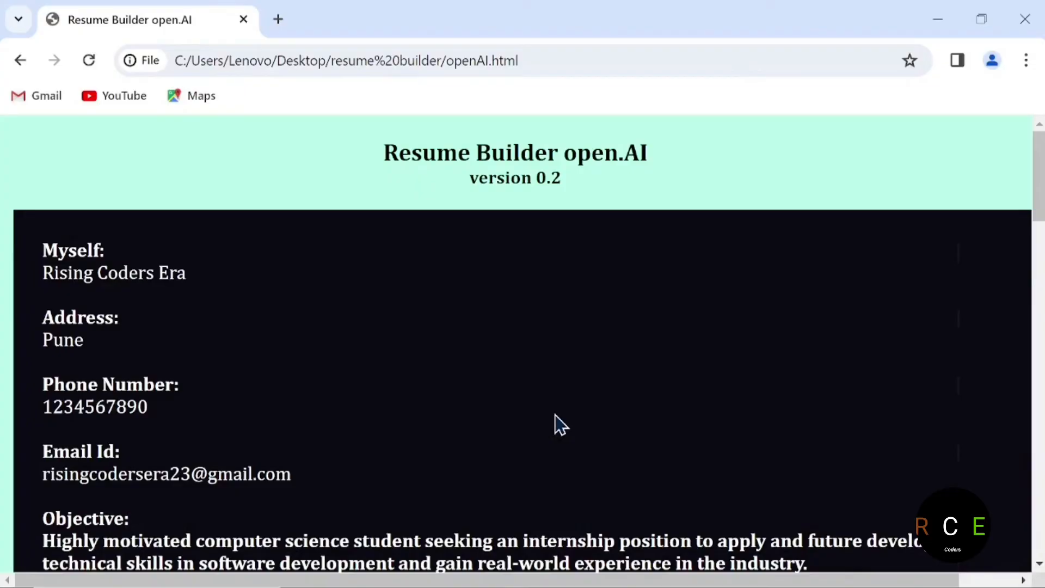
{"action": "scroll", "scroll_direction": "down", "scroll_amount": 3}
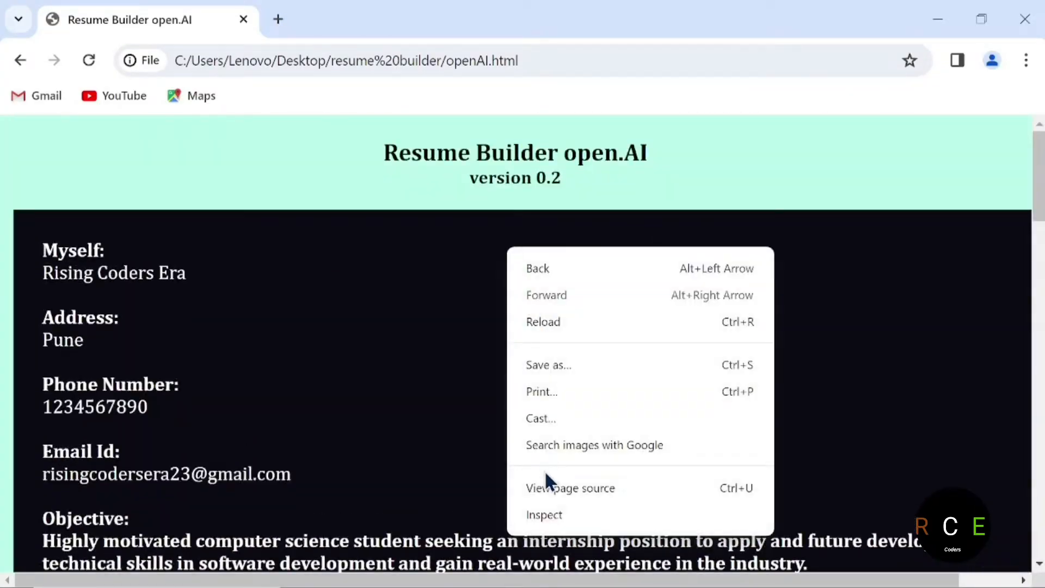
- Emulate the resume page as iPhone 12 Pro and Samsung Galaxy in DevTools, then close DevTools
{"action": "left_click", "coordinate": [633, 413]}
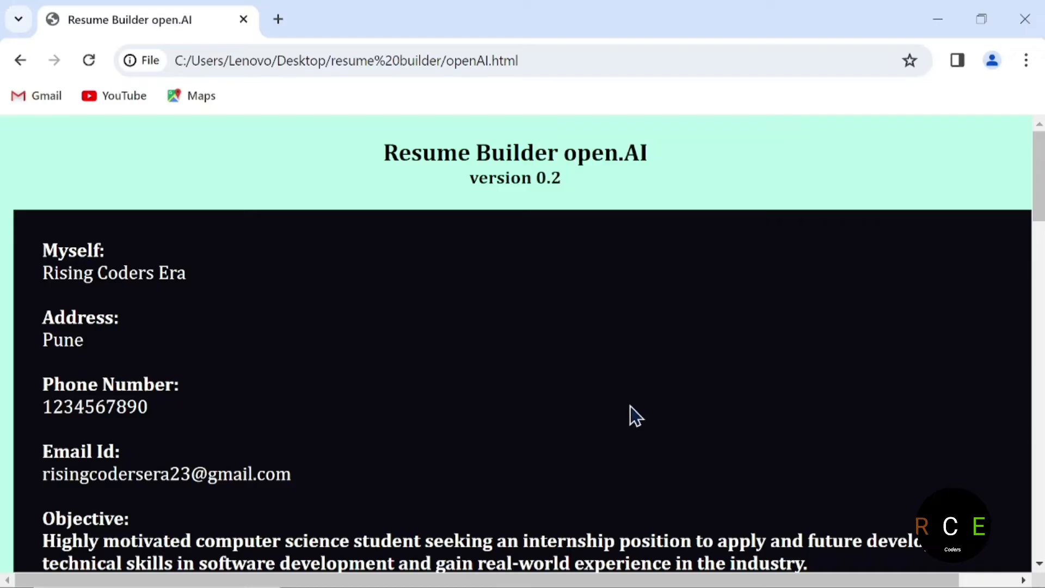
{"action": "mouse_move", "coordinate": [333, 198]}
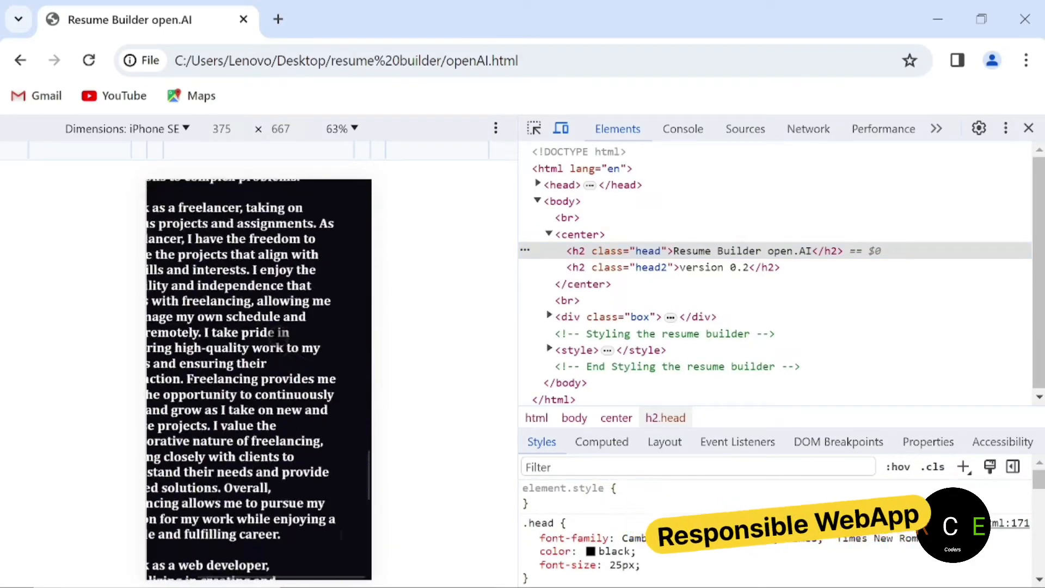
{"action": "scroll", "scroll_direction": "up", "scroll_amount": 3}
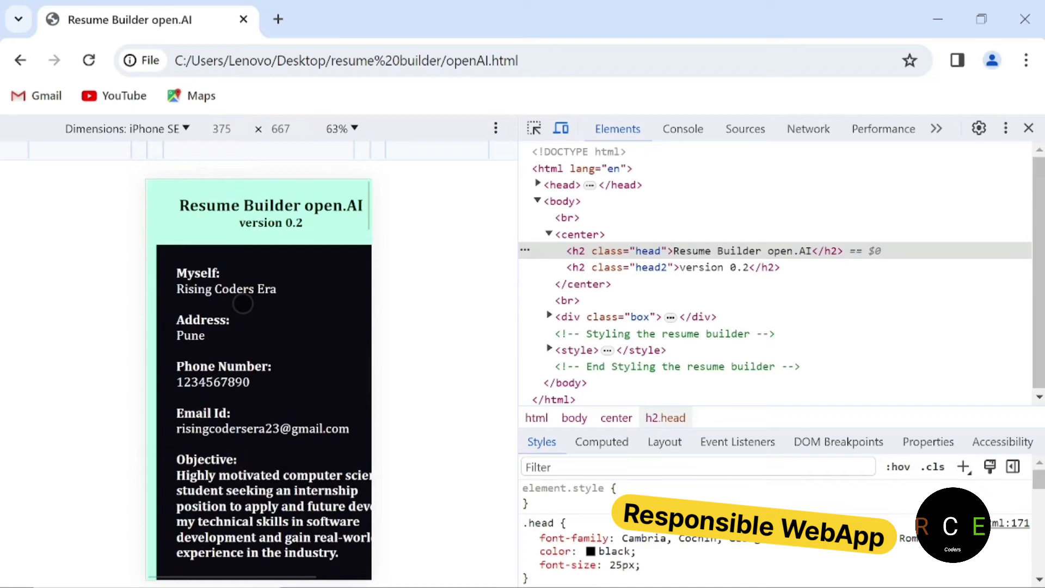
{"action": "left_click", "coordinate": [127, 128]}
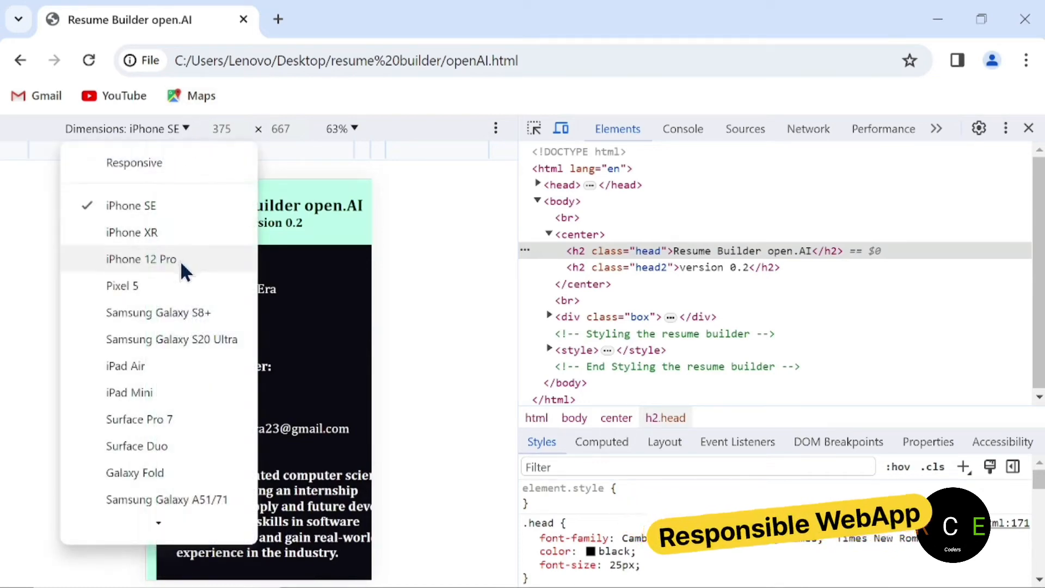
{"action": "left_click", "coordinate": [140, 259]}
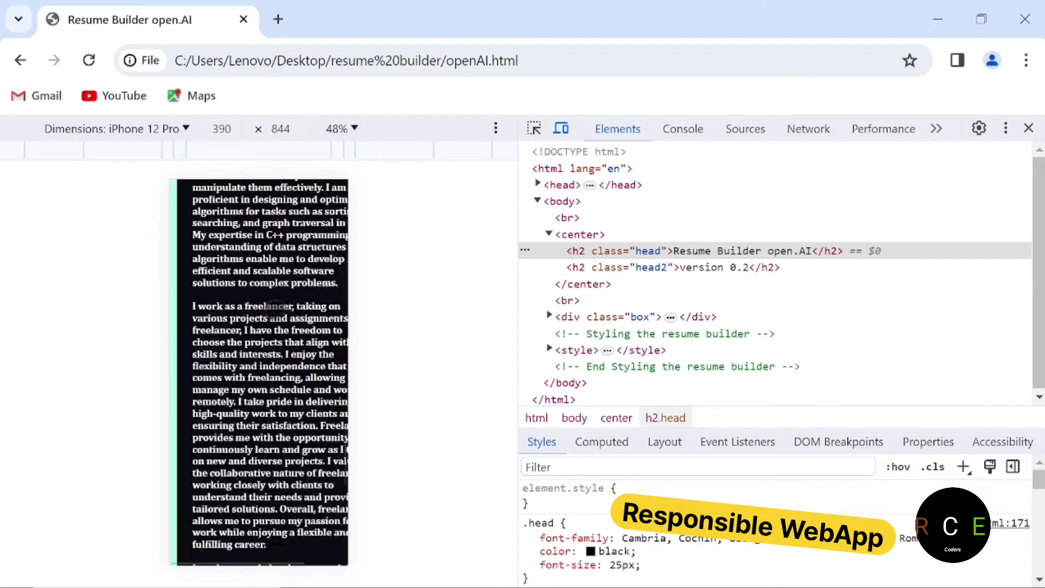
{"action": "scroll", "scroll_direction": "down", "scroll_amount": 3}
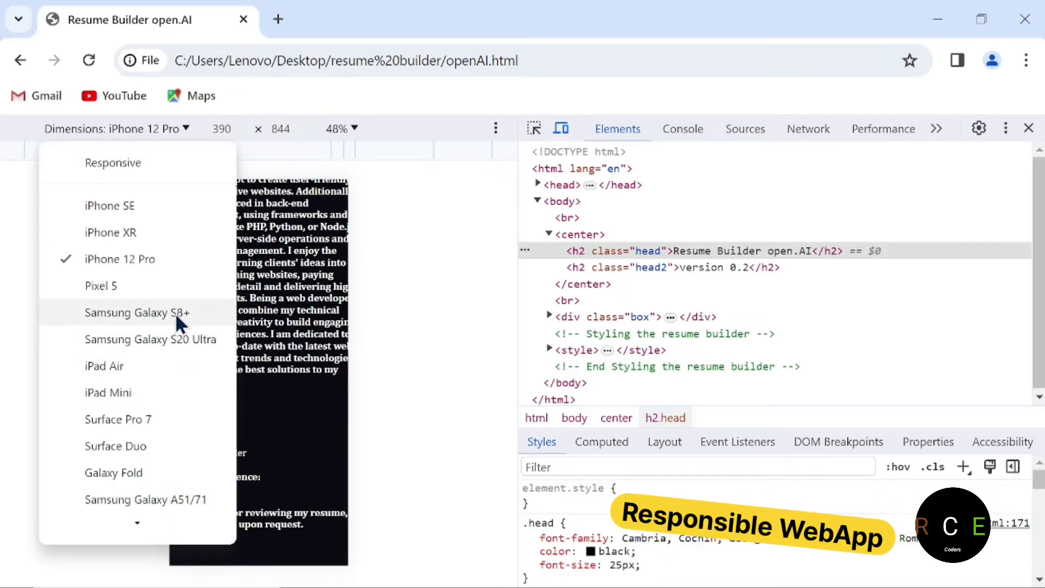
{"action": "left_click", "coordinate": [136, 312]}
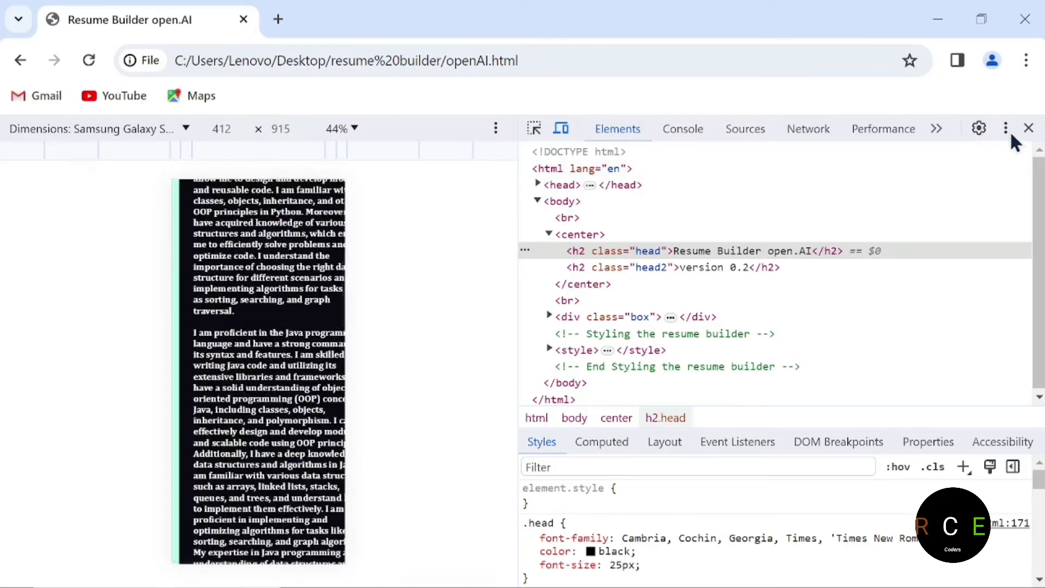
{"action": "left_click", "coordinate": [1028, 128]}
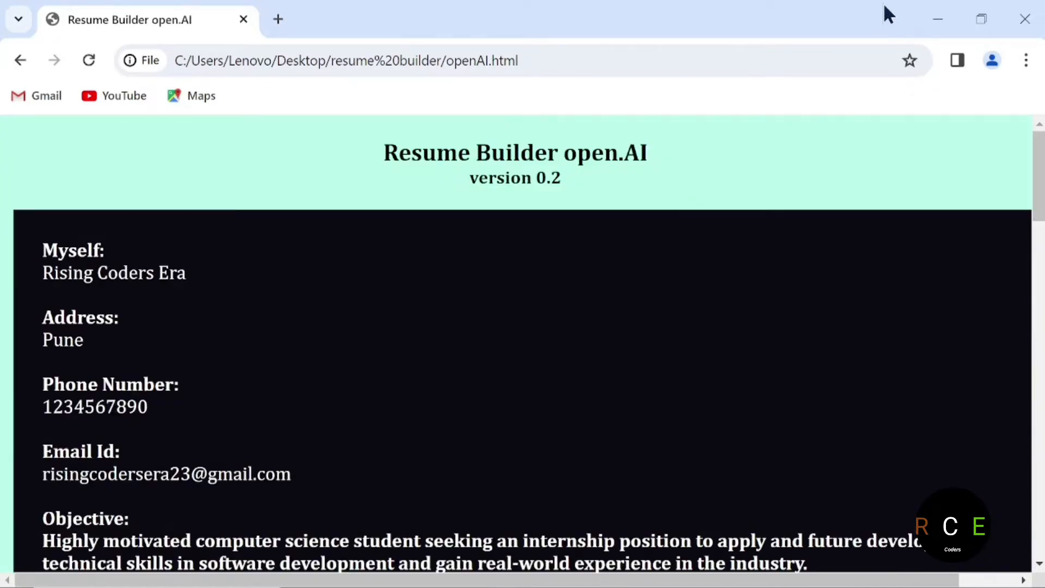
- Open the resume builder folder with Code, listing introduce.html, openAI.html and style.css
{"action": "left_click", "coordinate": [1023, 18]}
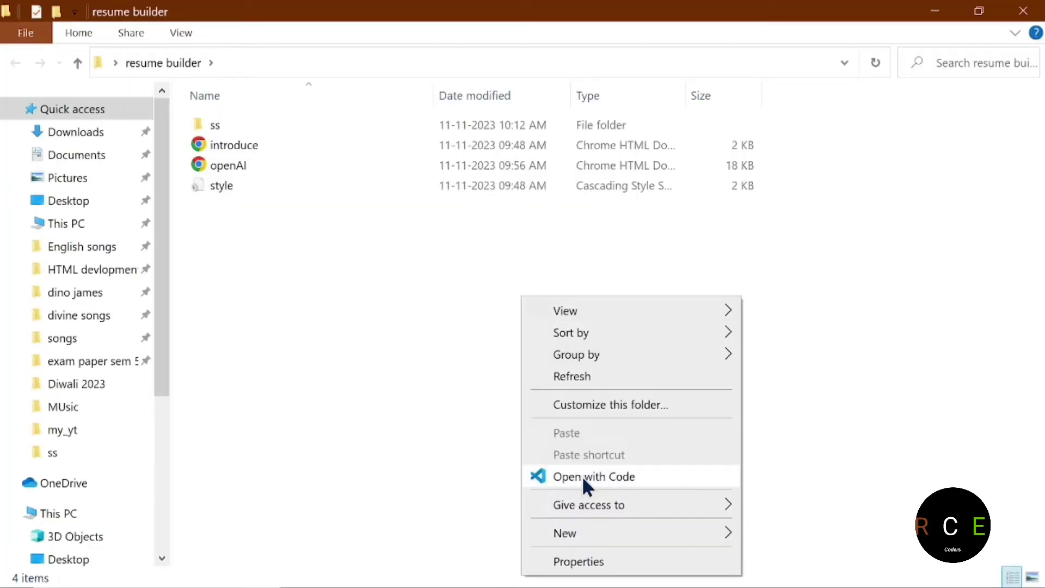
{"action": "left_click", "coordinate": [493, 340]}
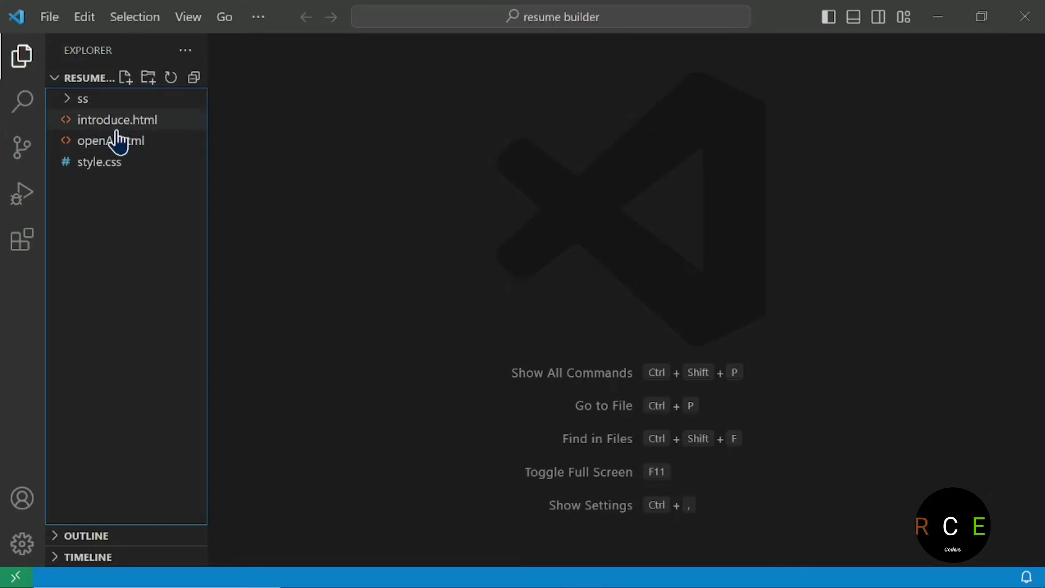
{"action": "mouse_move", "coordinate": [127, 130]}
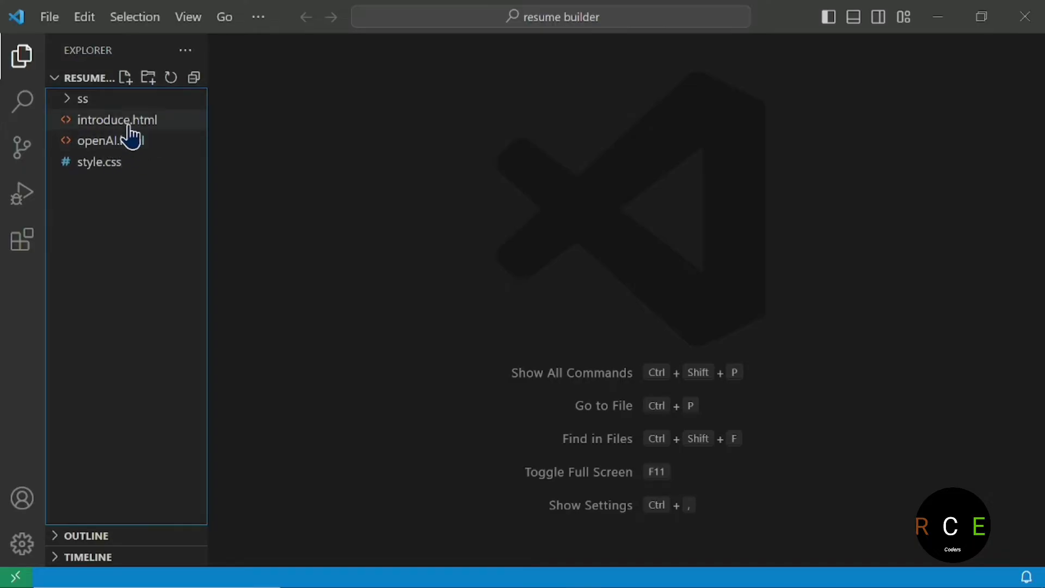
- Open introduce.html and openAI.html, expand the ss folder, and bring openAI.html forward
{"action": "left_click", "coordinate": [117, 119]}
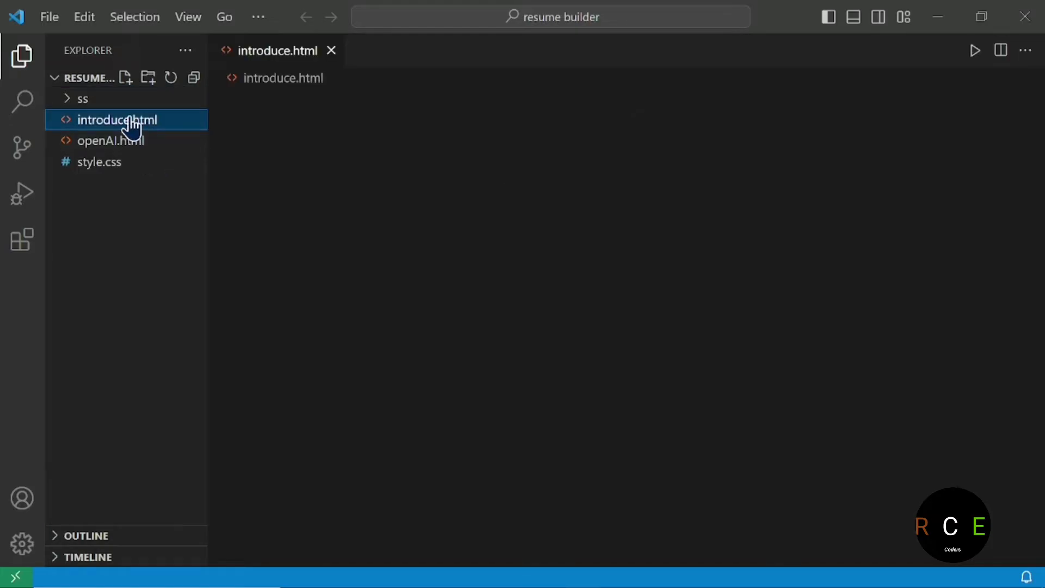
{"action": "left_click", "coordinate": [111, 140]}
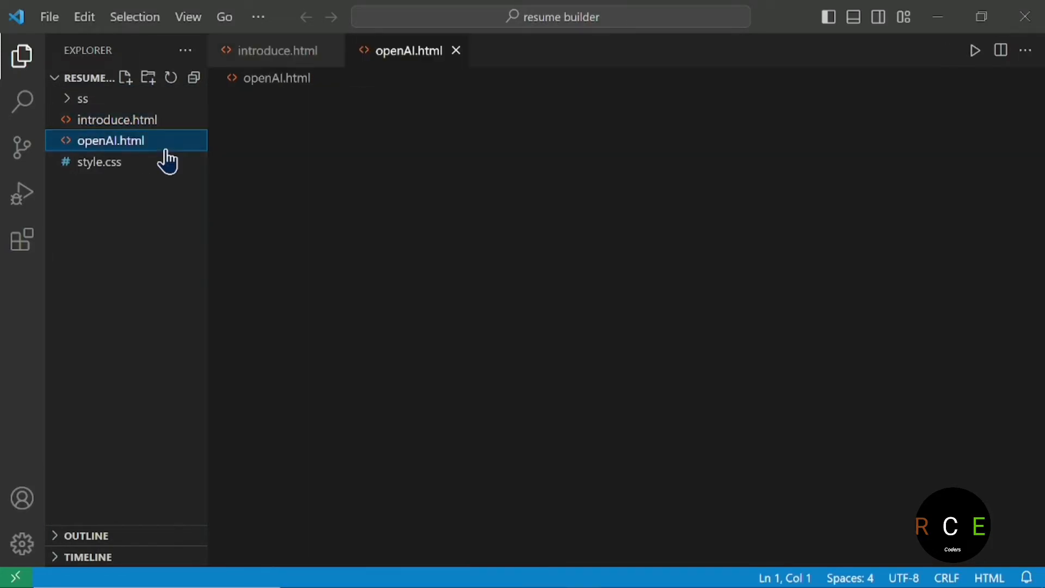
{"action": "left_click", "coordinate": [82, 98]}
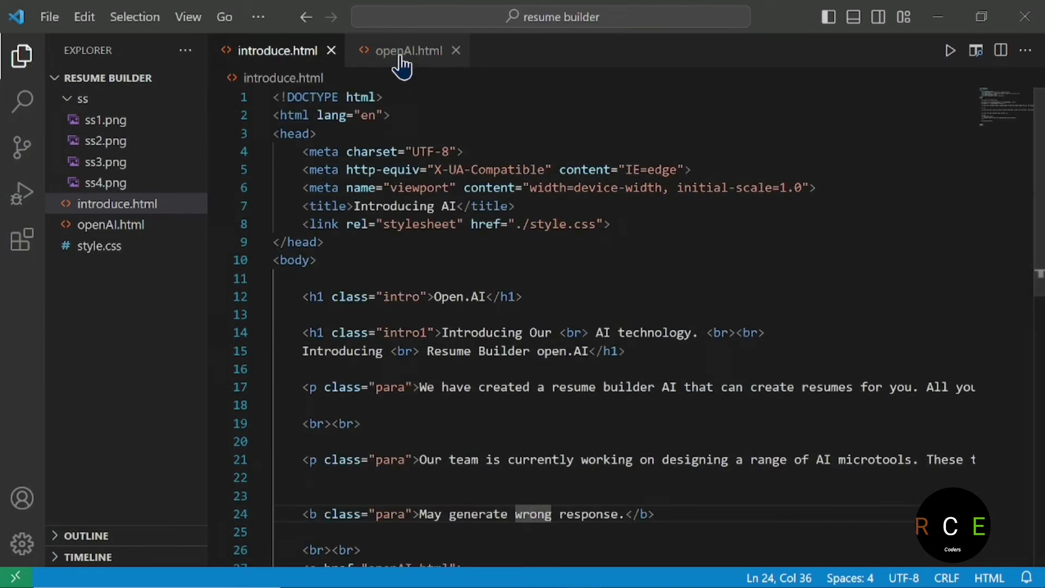
{"action": "left_click", "coordinate": [407, 50]}
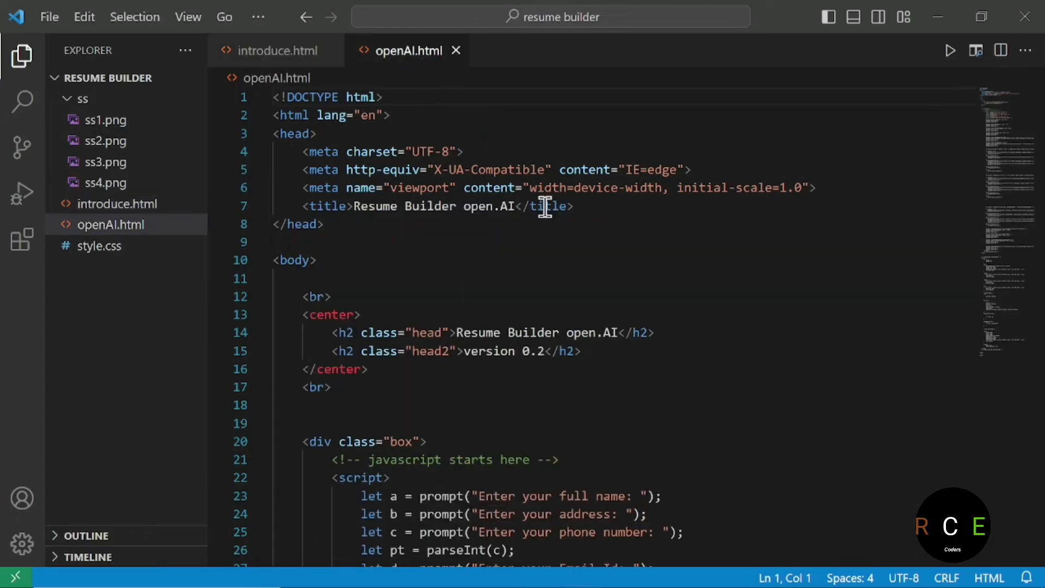
- Scroll openAI.html's script and style sections to the closing html tag, and open the ss folder
{"action": "scroll", "scroll_direction": "down", "scroll_amount": 3}
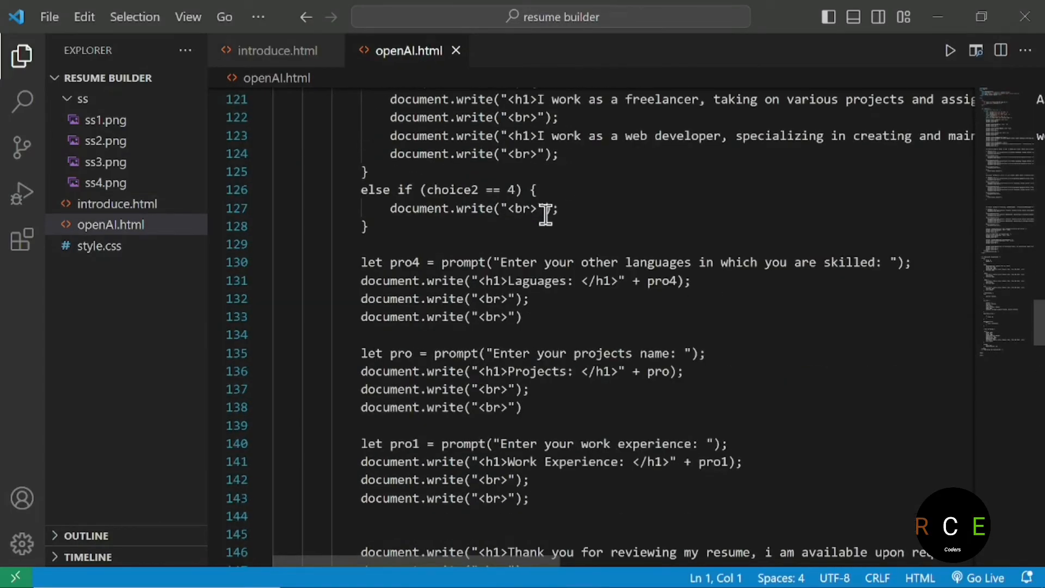
{"action": "scroll", "scroll_direction": "down", "scroll_amount": 3}
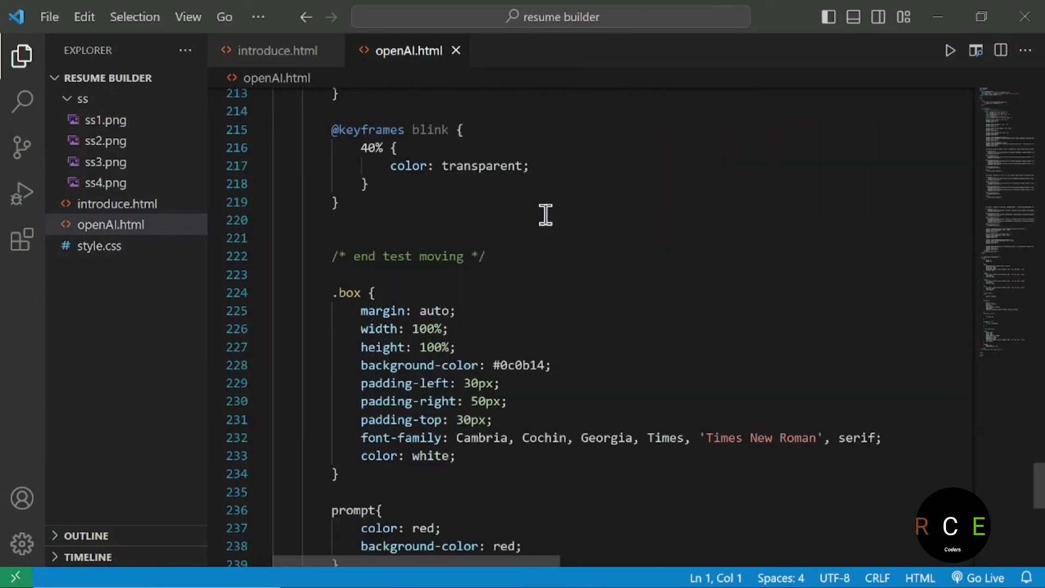
{"action": "scroll", "scroll_direction": "up", "scroll_amount": 3}
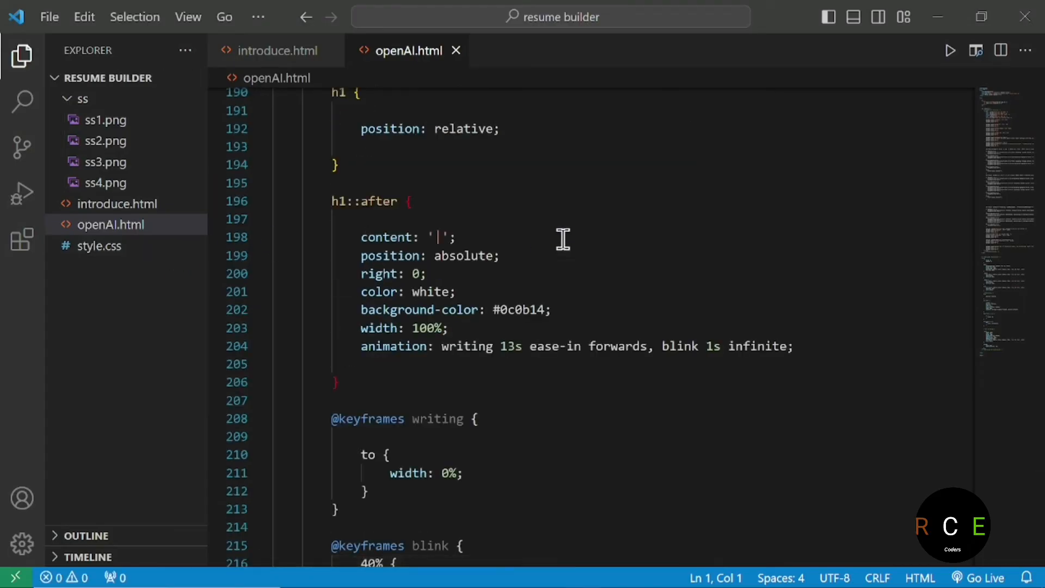
{"action": "scroll", "scroll_direction": "up", "scroll_amount": 3}
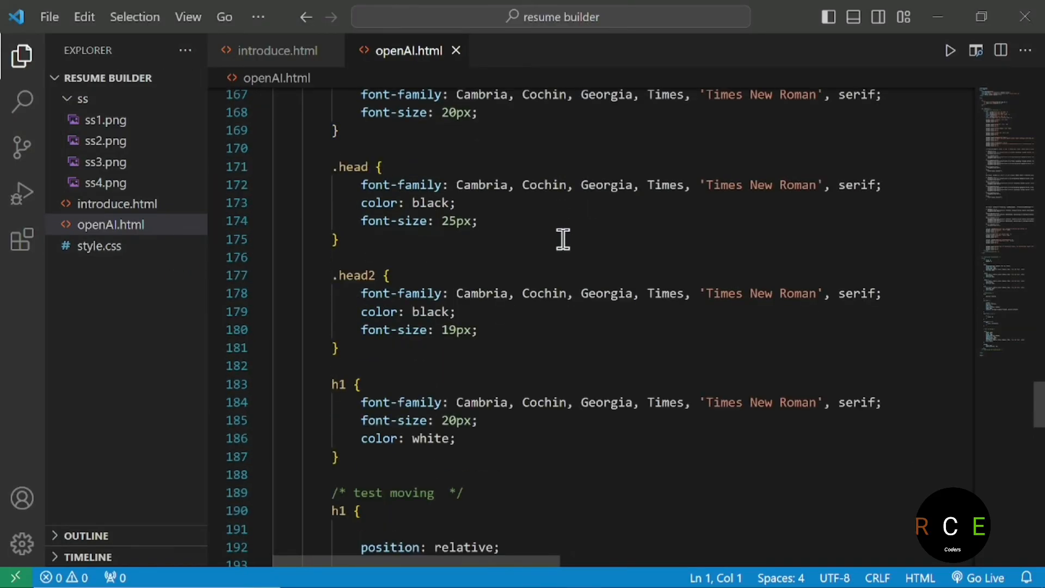
{"action": "scroll", "scroll_direction": "up", "scroll_amount": 3}
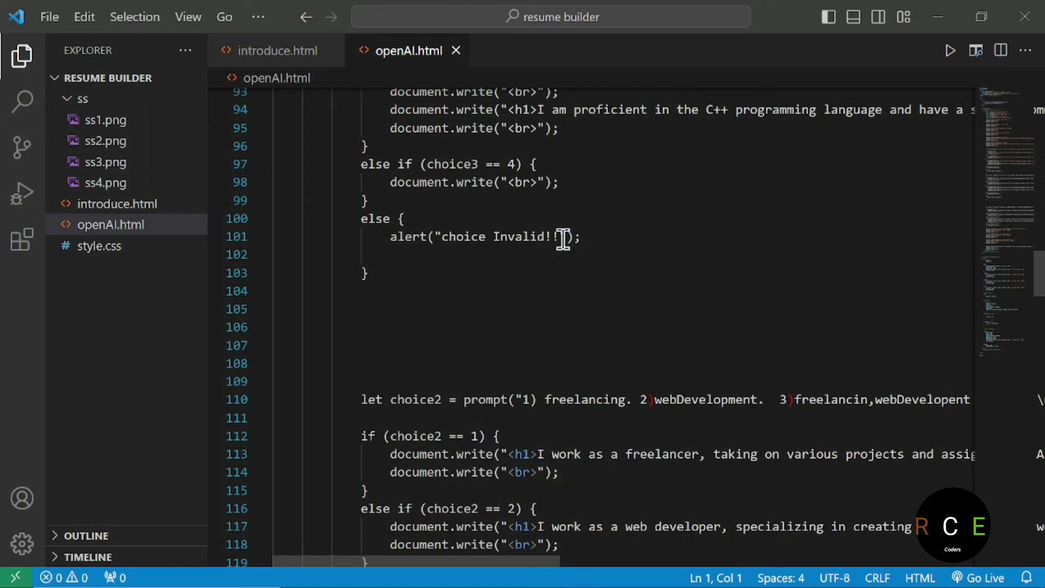
{"action": "scroll", "scroll_direction": "down", "scroll_amount": 3}
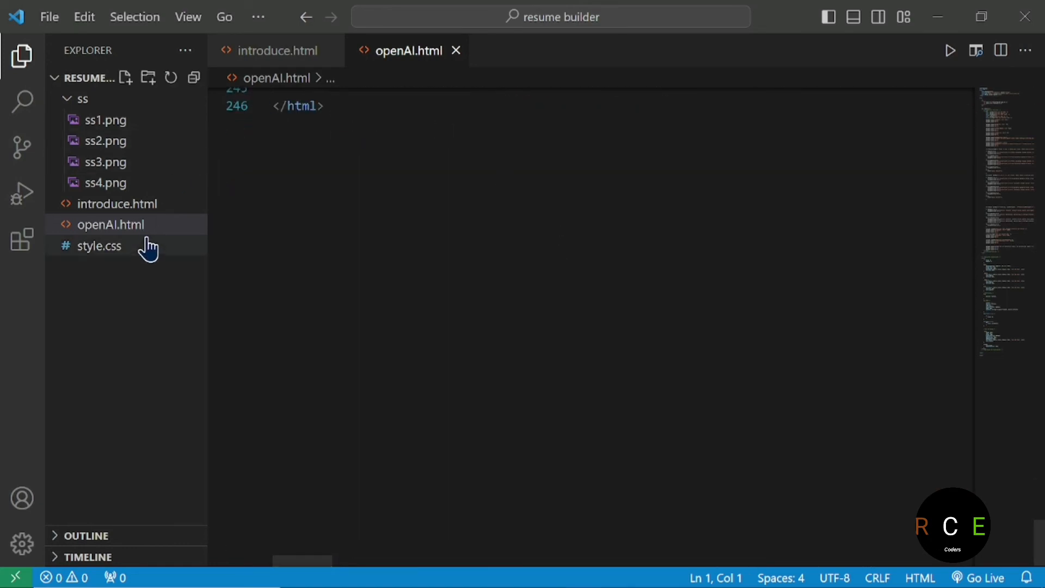
{"action": "left_click", "coordinate": [81, 98]}
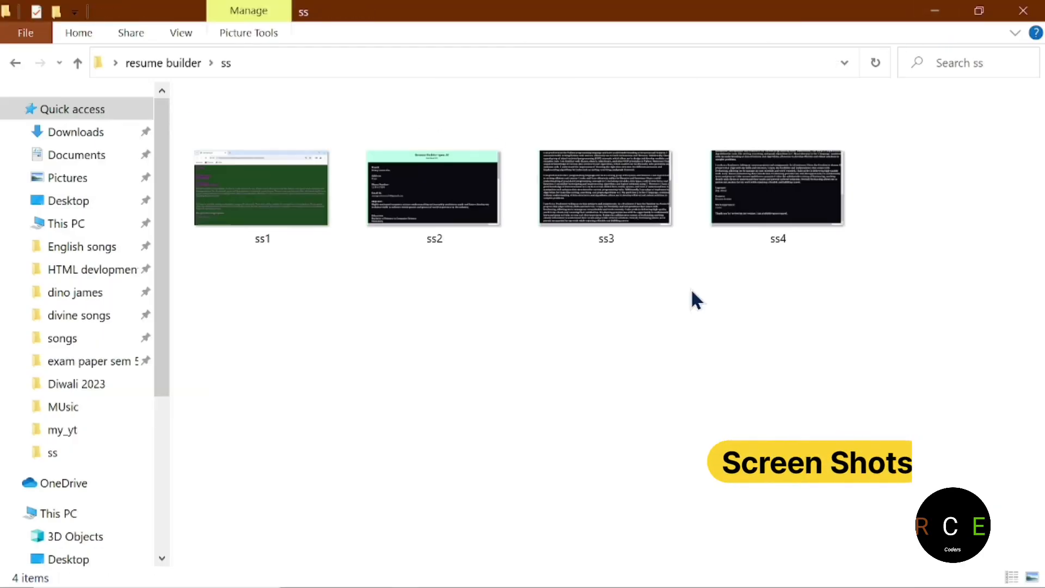
{"action": "mouse_move", "coordinate": [663, 308]}
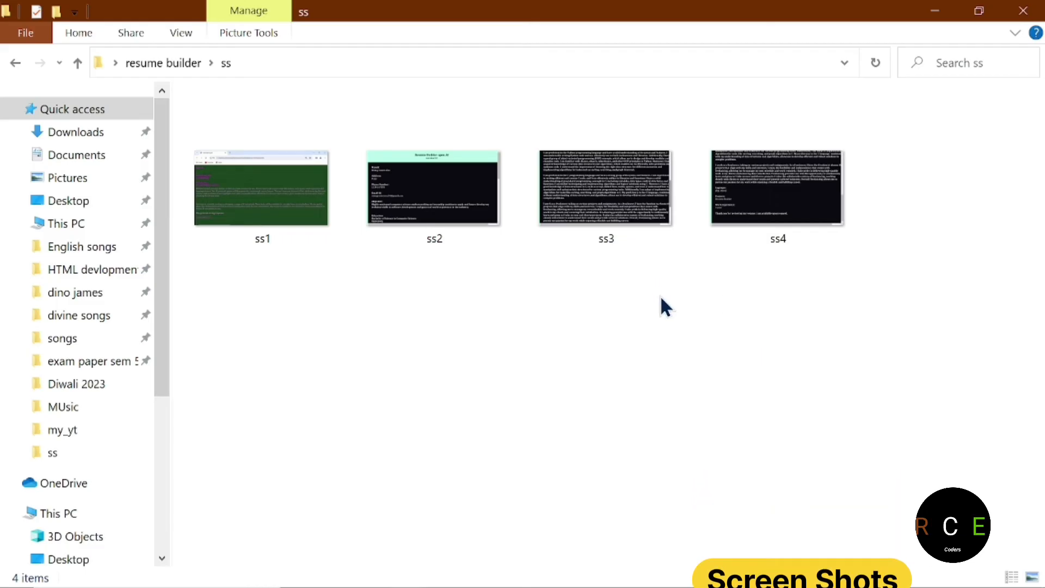